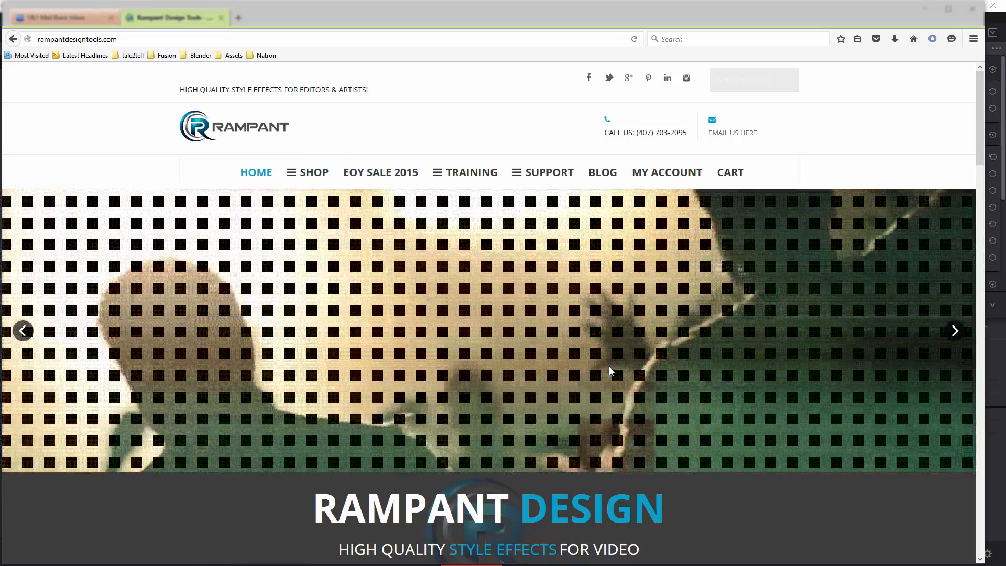
- Scroll the Rampant Design homepage to the FREE / 4kfree.com panel and back up
scroll("down", 3)
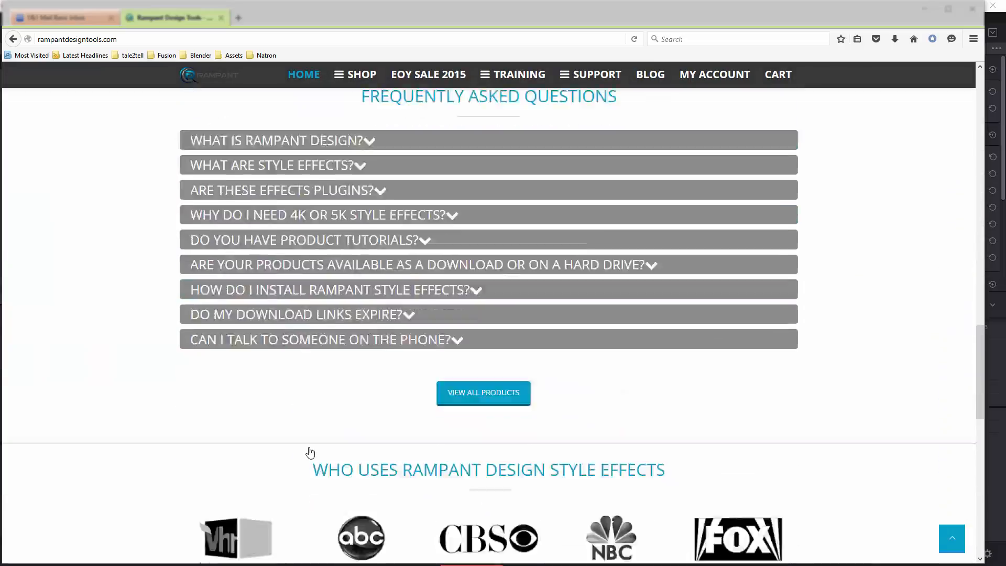
scroll("down", 3)
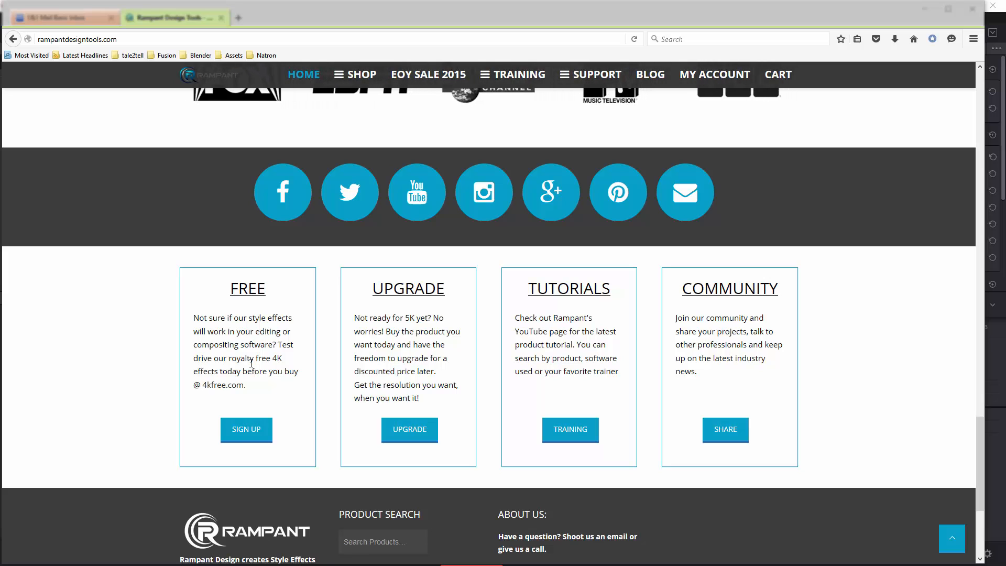
scroll("up", 3)
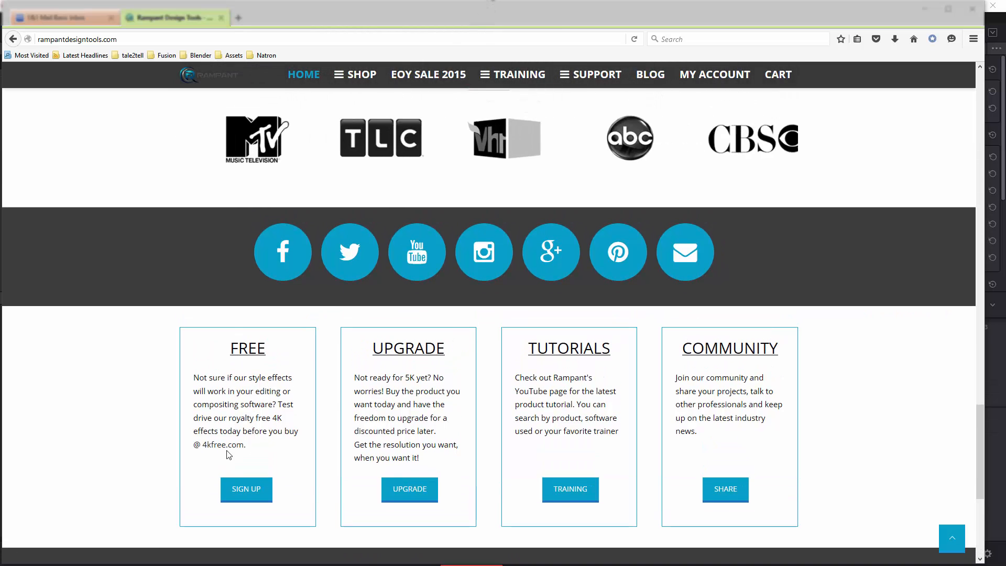
scroll("up", 3)
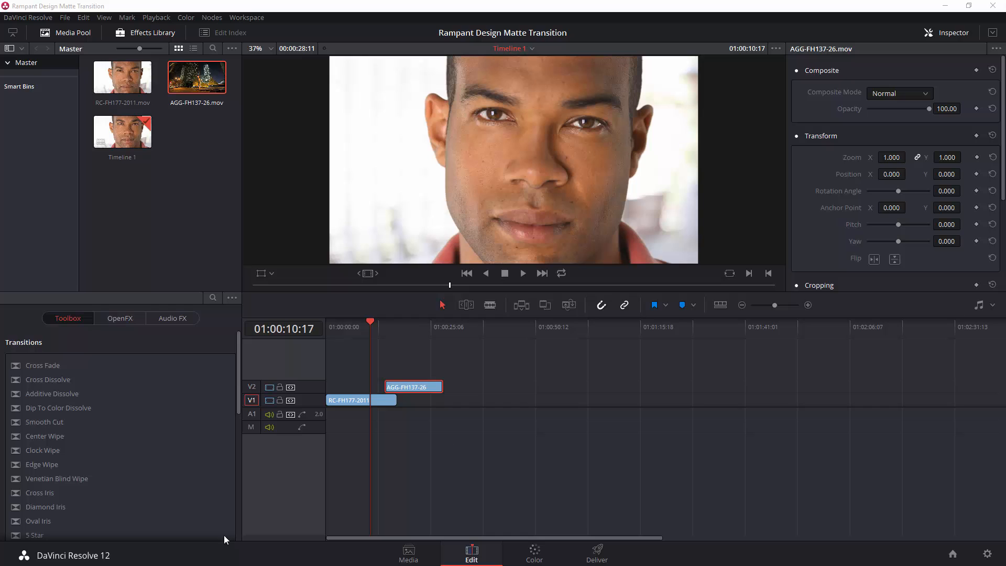
- Switch to the Media page to browse the Artbeats Footage folder
left_click(408, 553)
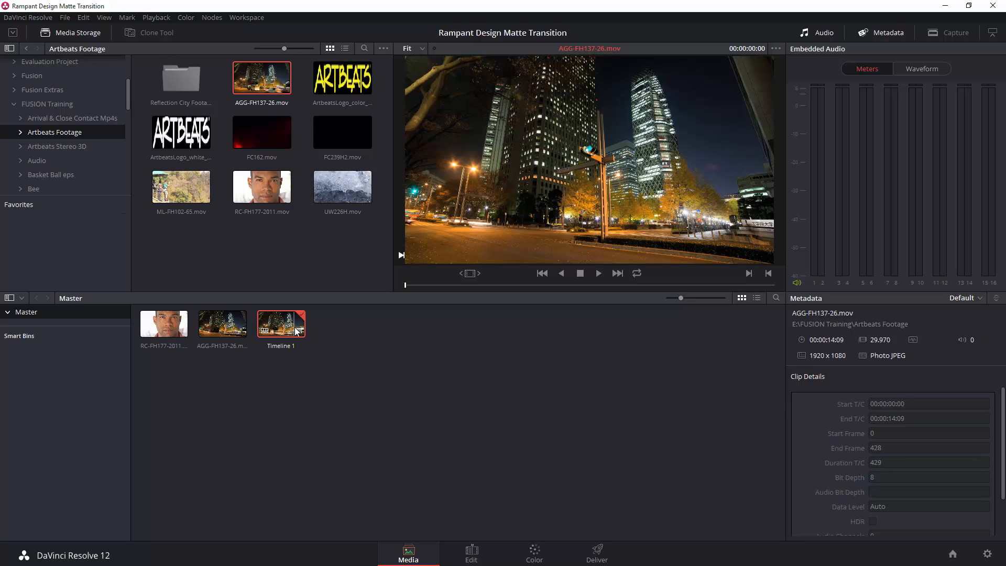
mouse_move(292, 280)
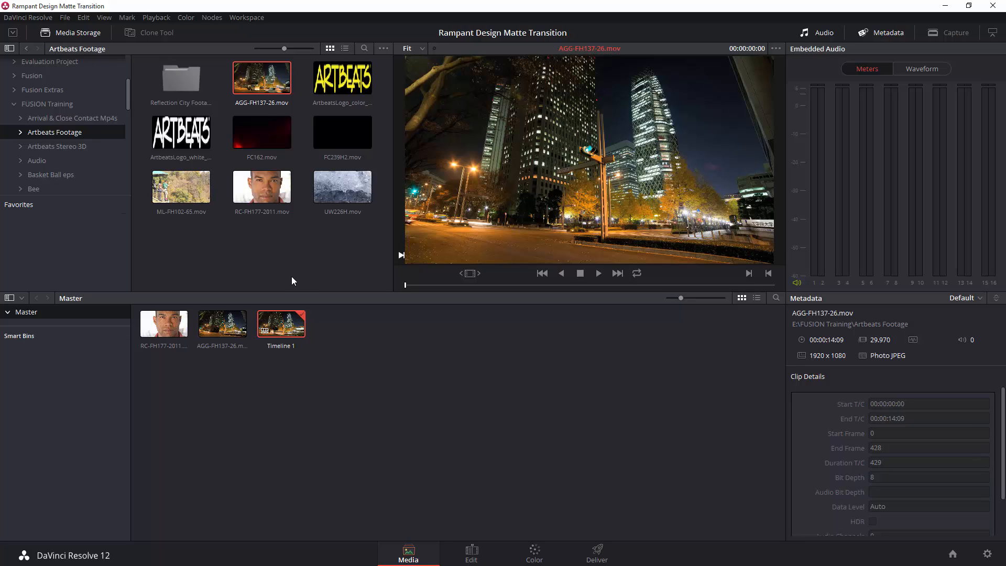
mouse_move(234, 225)
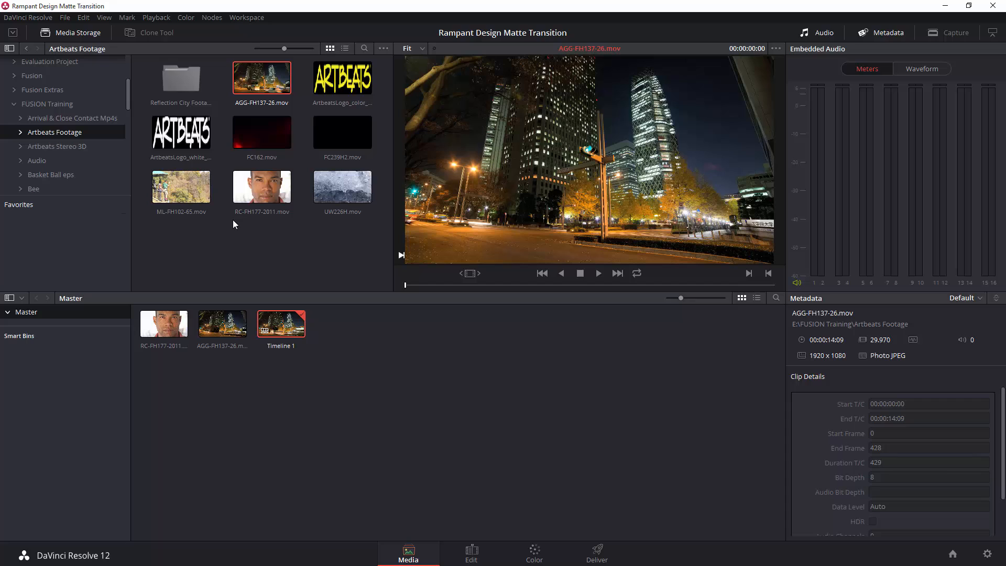
- Open Rampant_4K_Matte_Transitions_v2_FREE, preview its first clip, and add it to the Media Pool
scroll("down", 3)
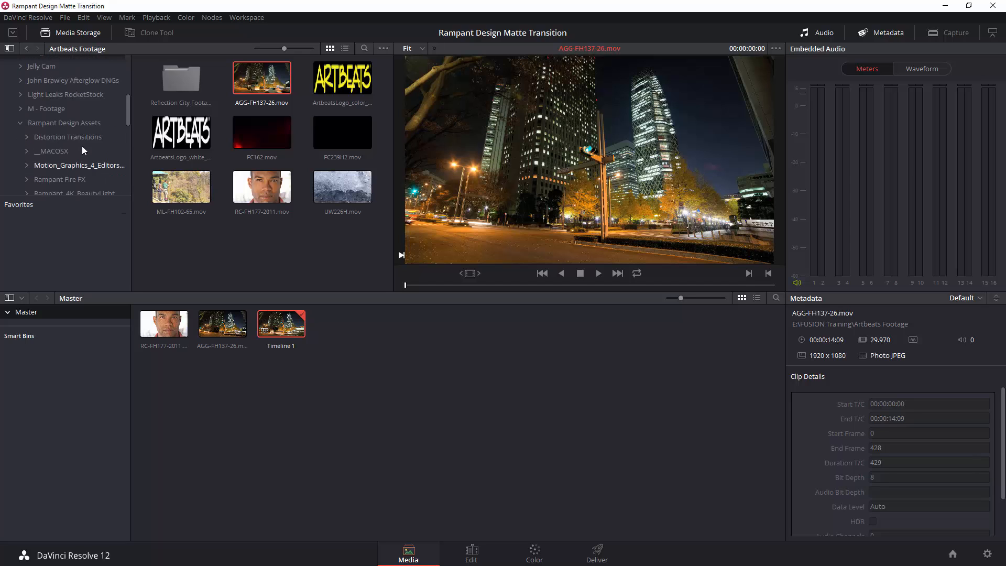
scroll("down", 3)
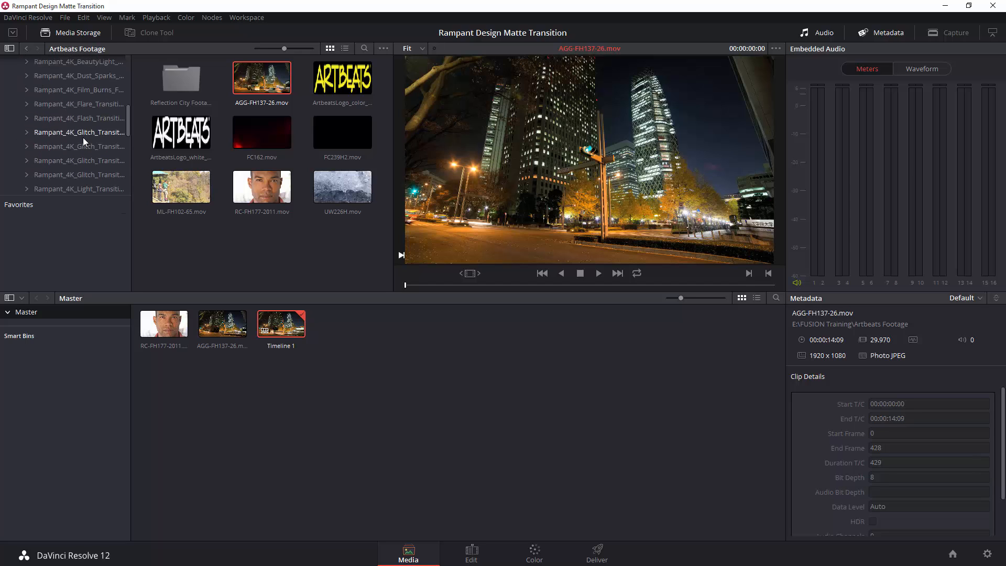
left_click(79, 146)
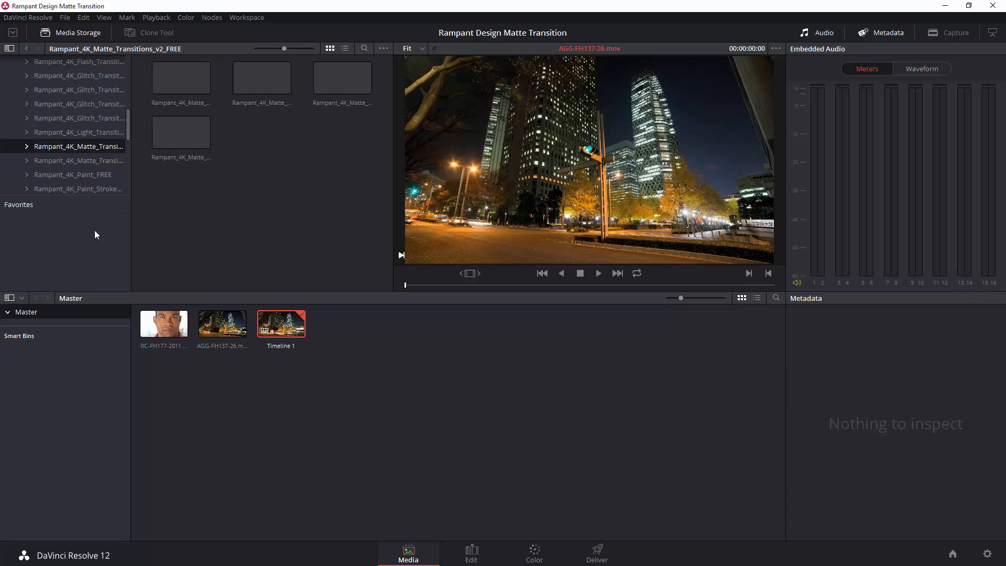
left_click(181, 77)
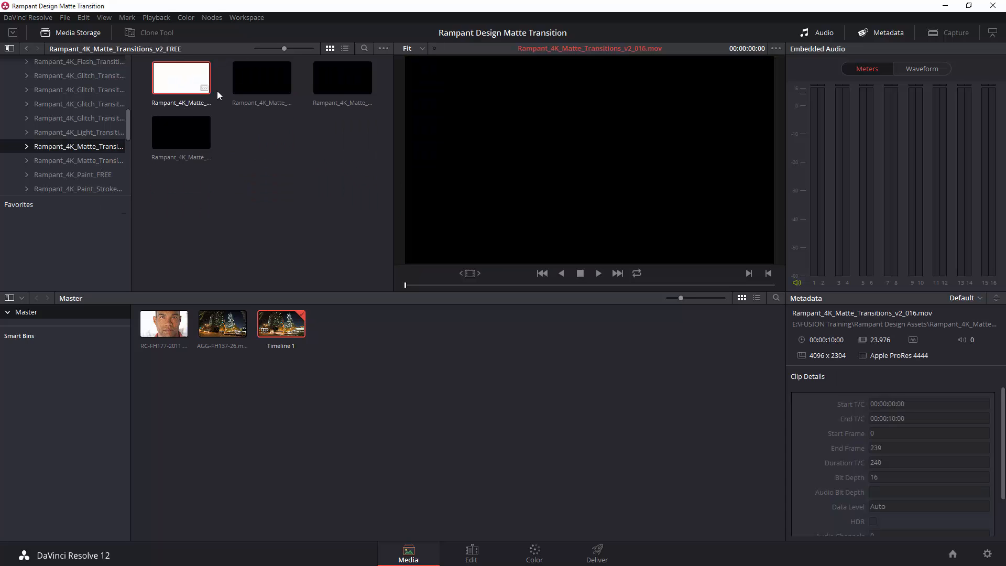
mouse_move(408, 287)
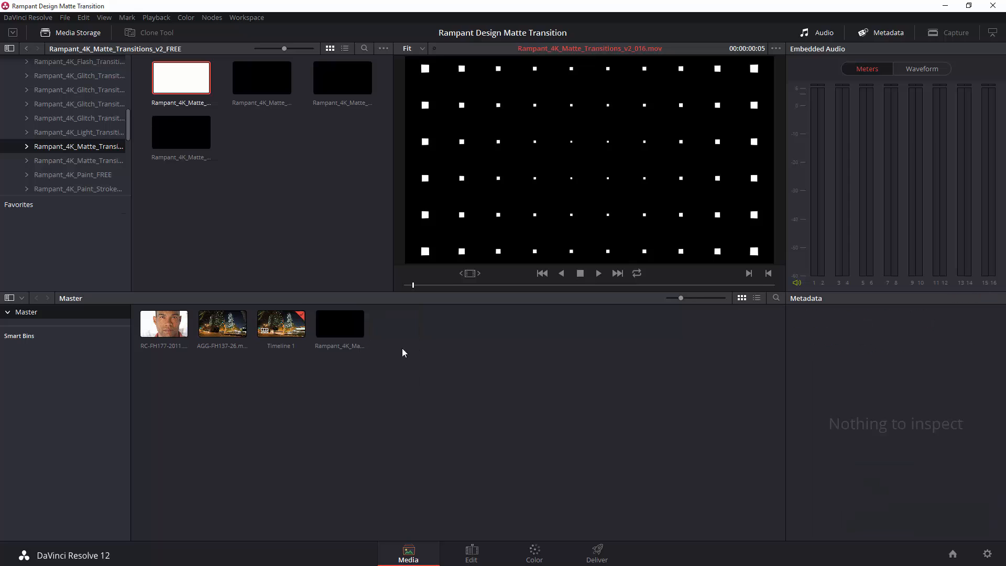
left_click(471, 555)
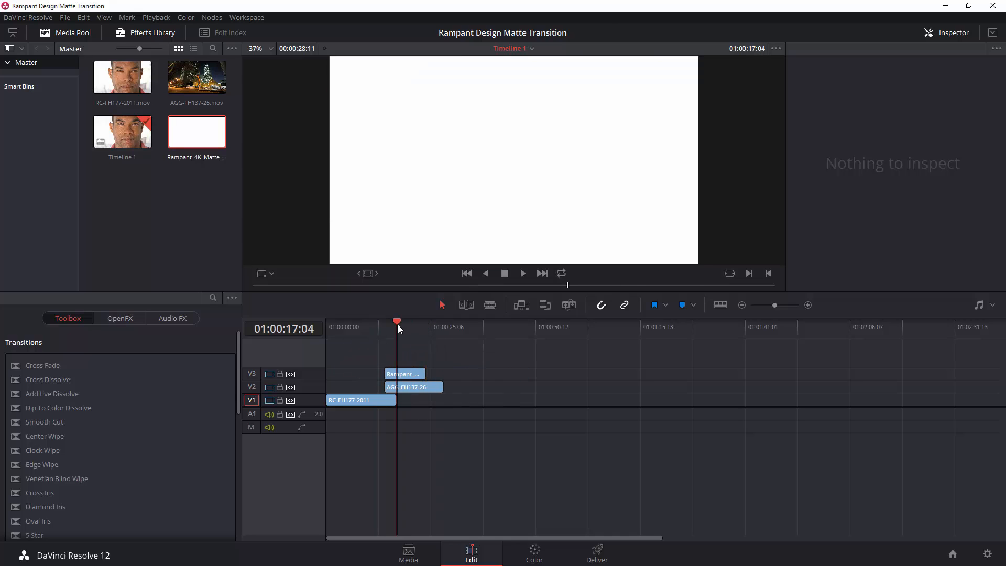
mouse_move(385, 334)
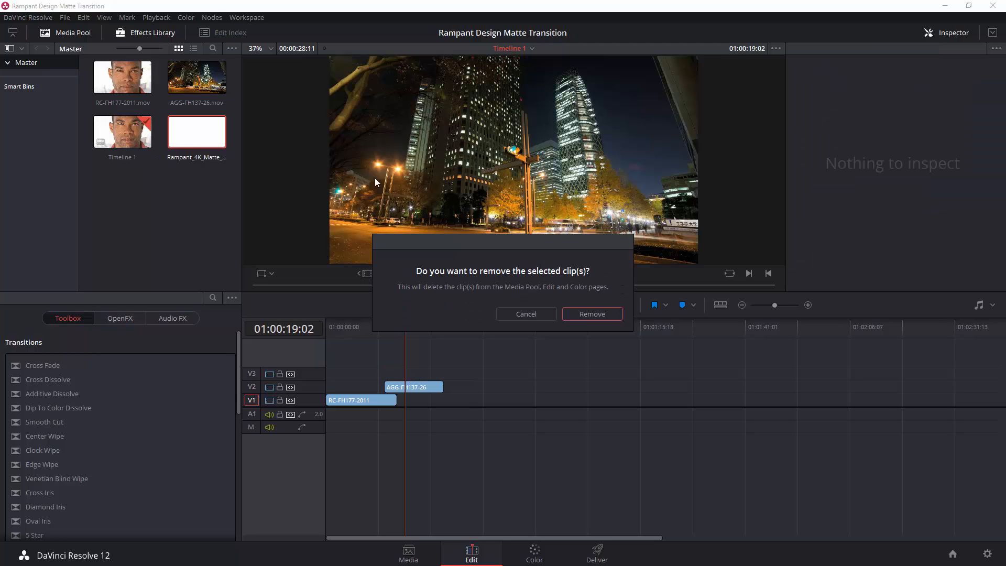
- Confirm removing the matte clip from the project and return to Media Storage
left_click(591, 314)
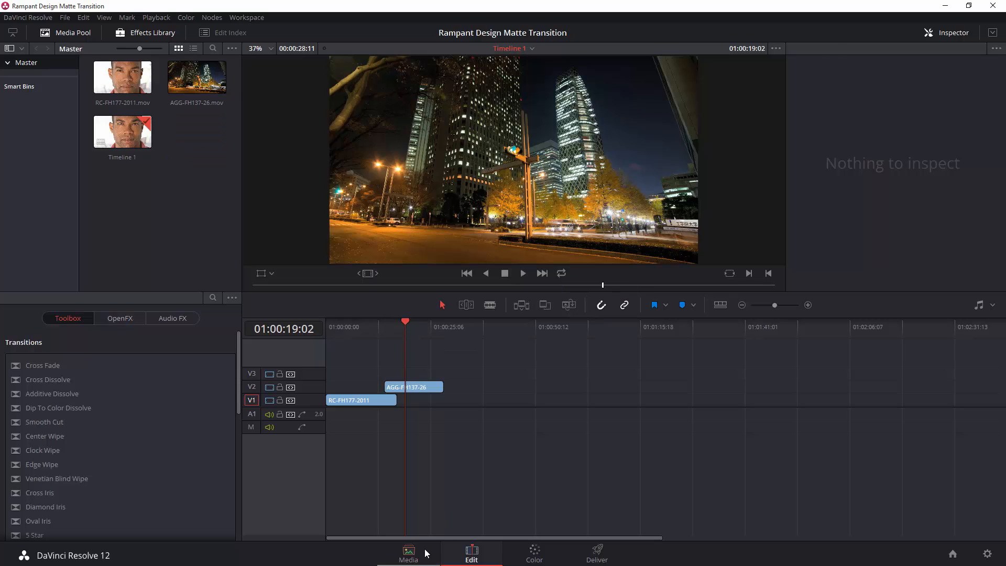
left_click(408, 553)
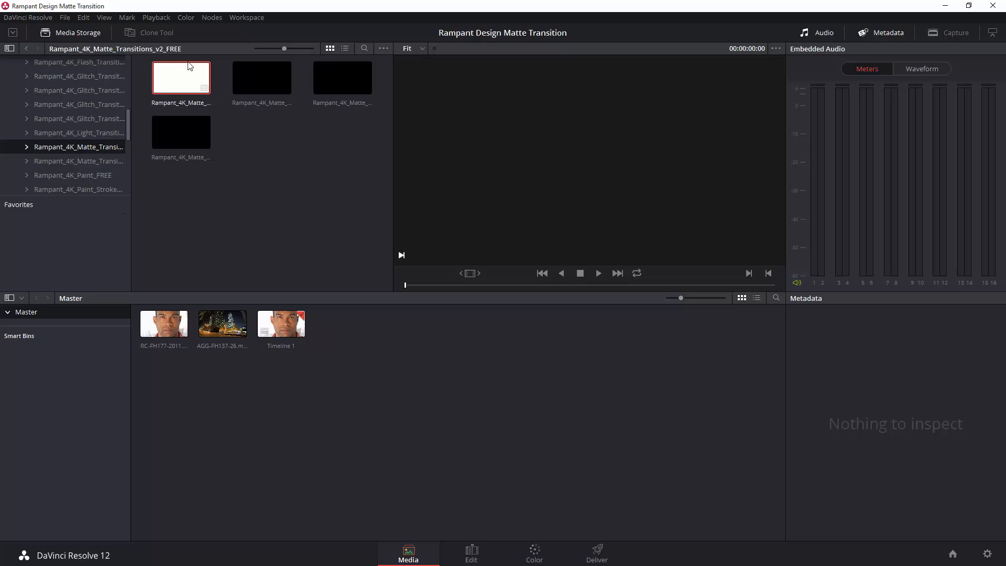
mouse_move(181, 78)
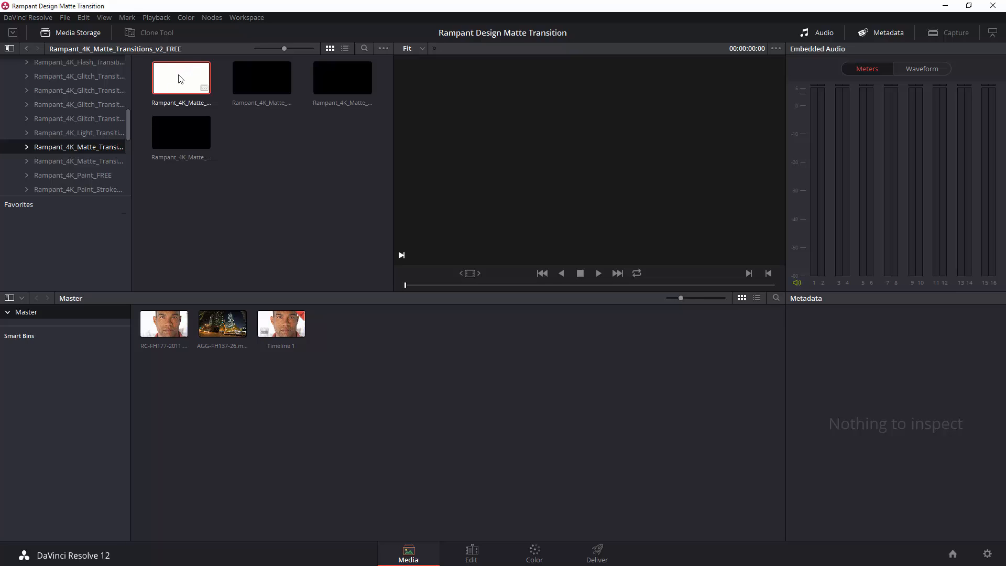
- Add the first Rampant matte clip via Add to Media Pool as a Matte
right_click(181, 78)
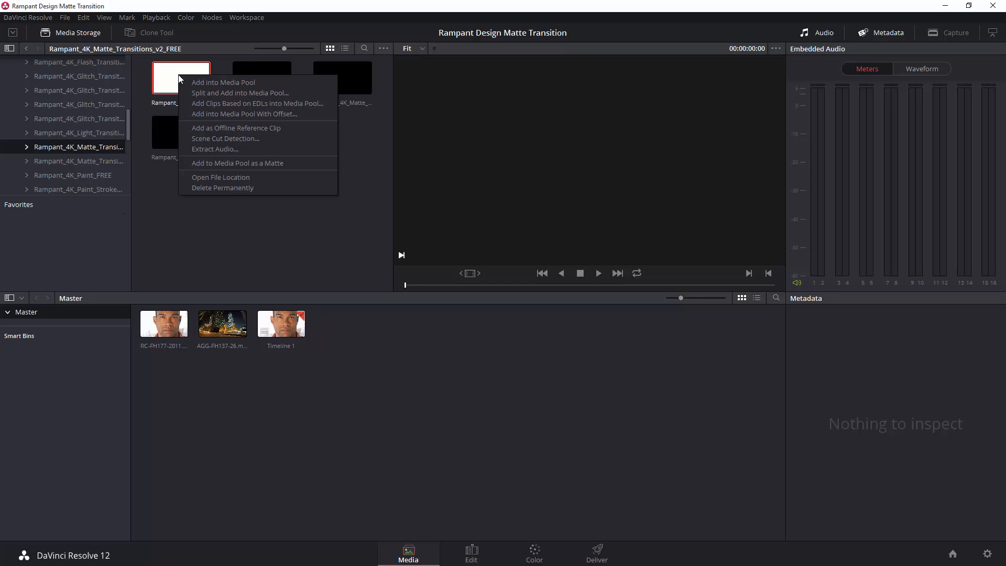
mouse_move(259, 182)
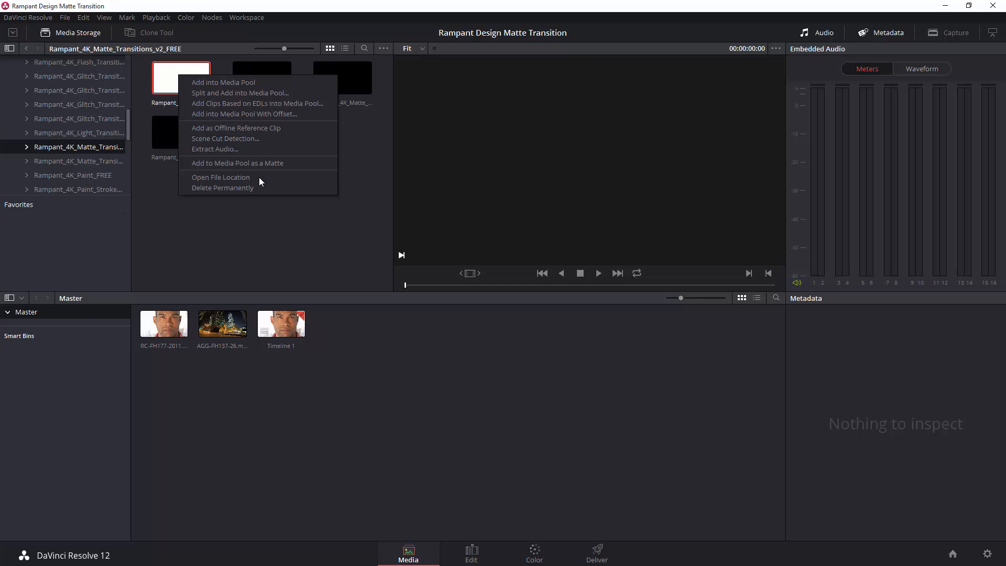
mouse_move(257, 163)
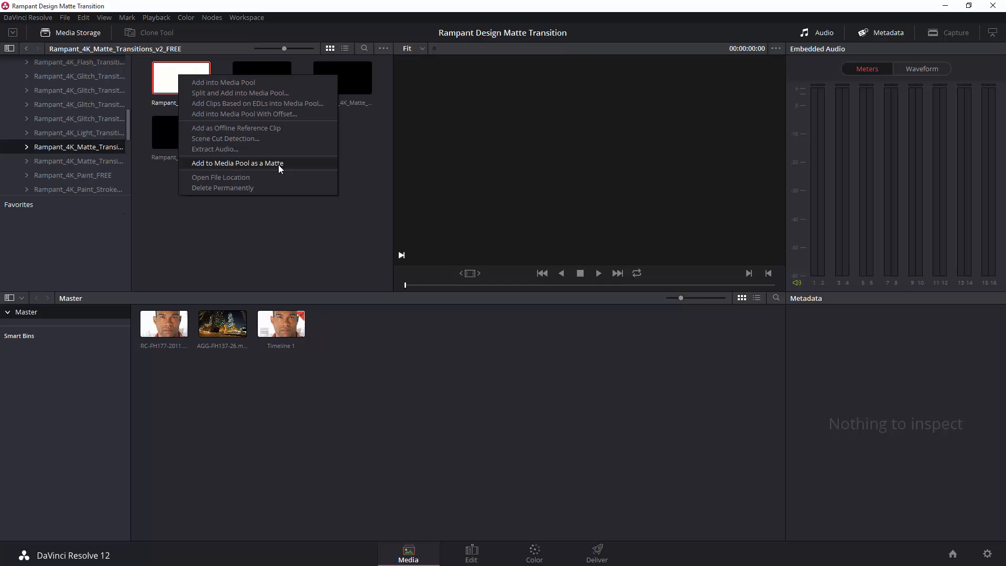
left_click(237, 162)
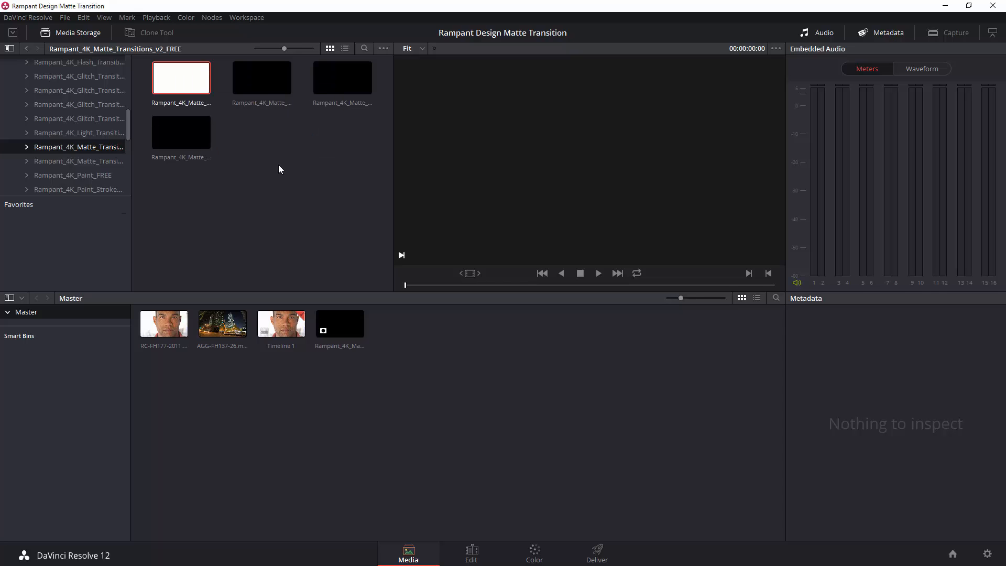
mouse_move(471, 551)
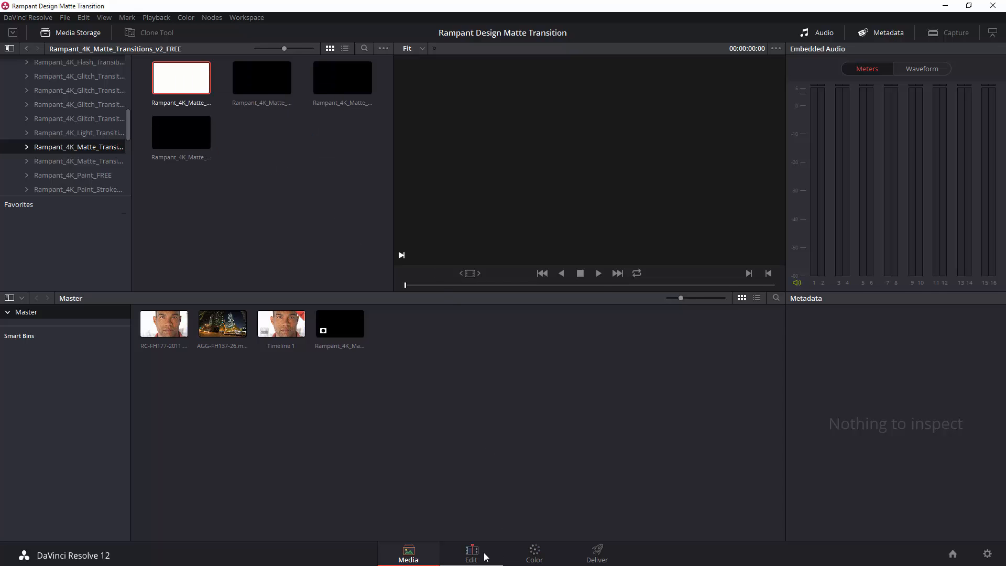
- Go through the Edit page to the Color page showing the city clip's node graph
left_click(471, 553)
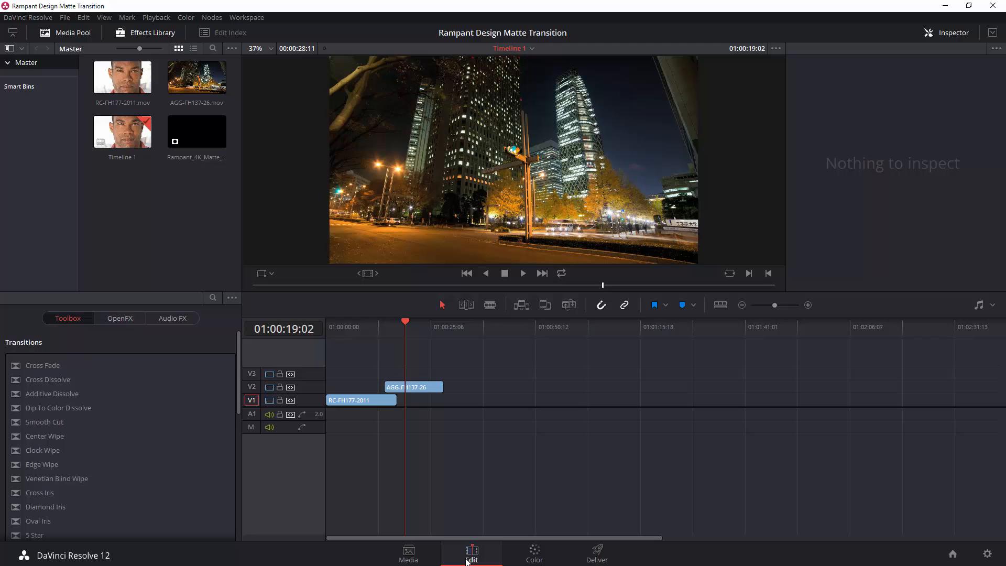
mouse_move(553, 409)
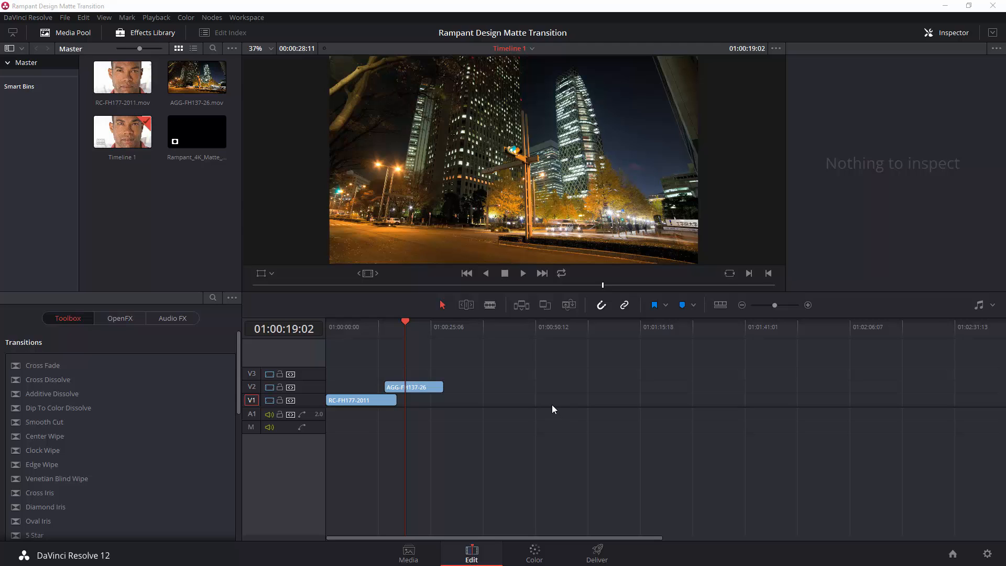
left_click(533, 553)
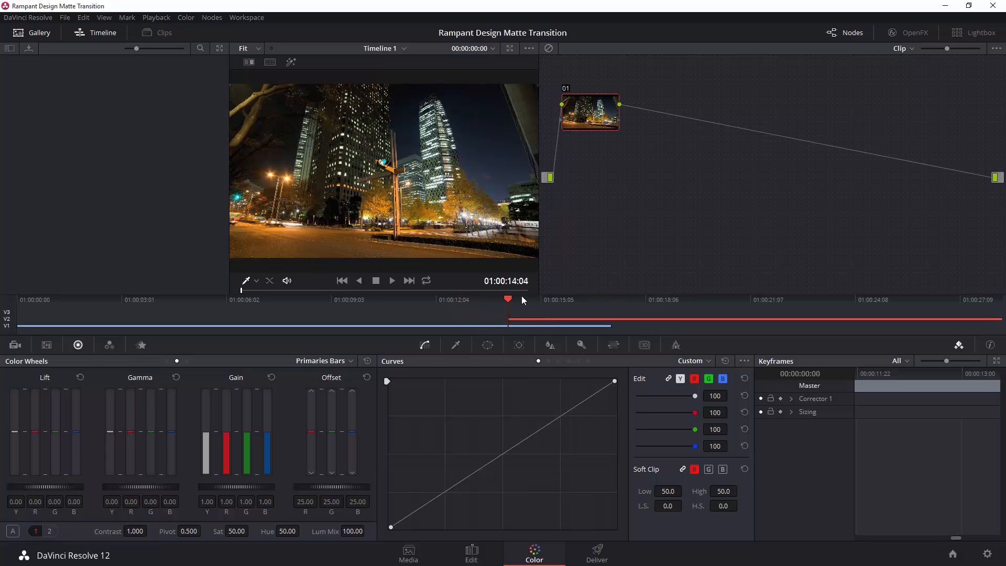
mouse_move(577, 304)
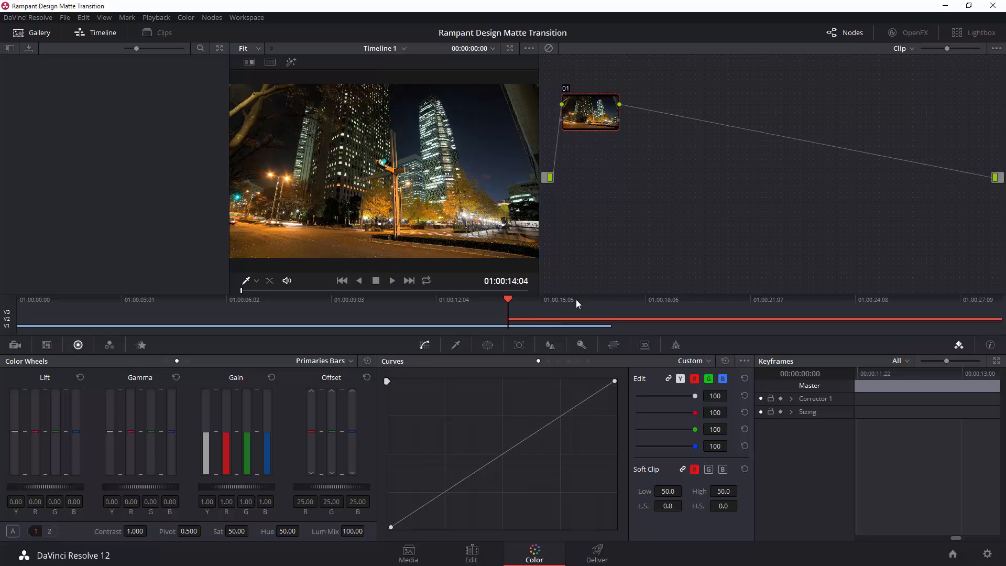
mouse_move(597, 109)
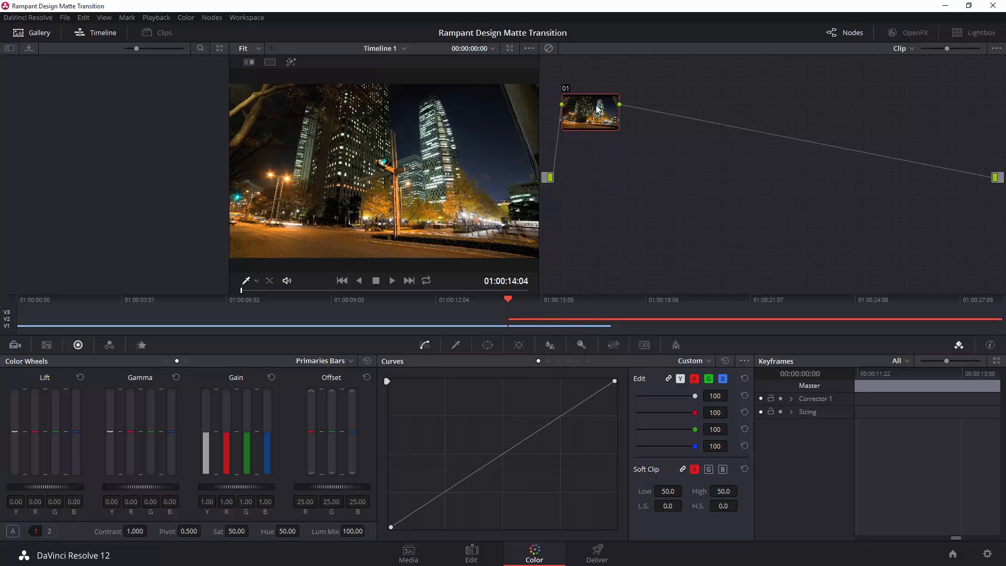
- Open node 01's context menu to add the Rampant matte as an external matte
right_click(589, 112)
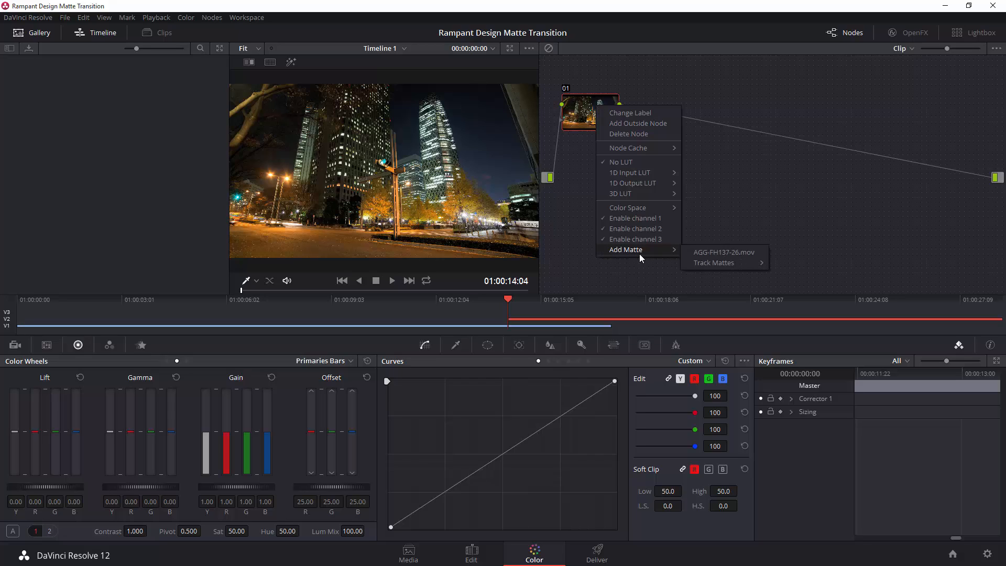
mouse_move(723, 252)
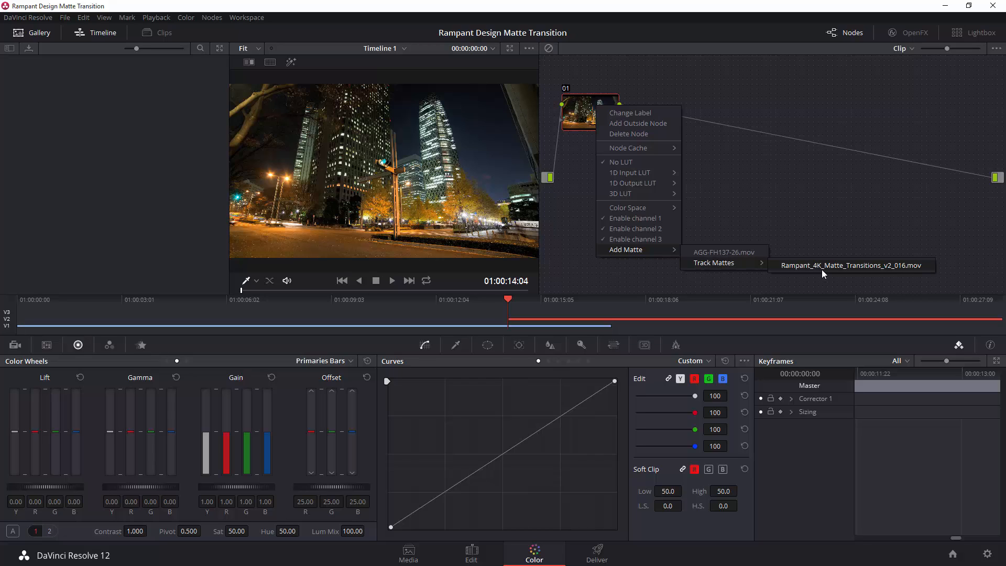
mouse_move(829, 287)
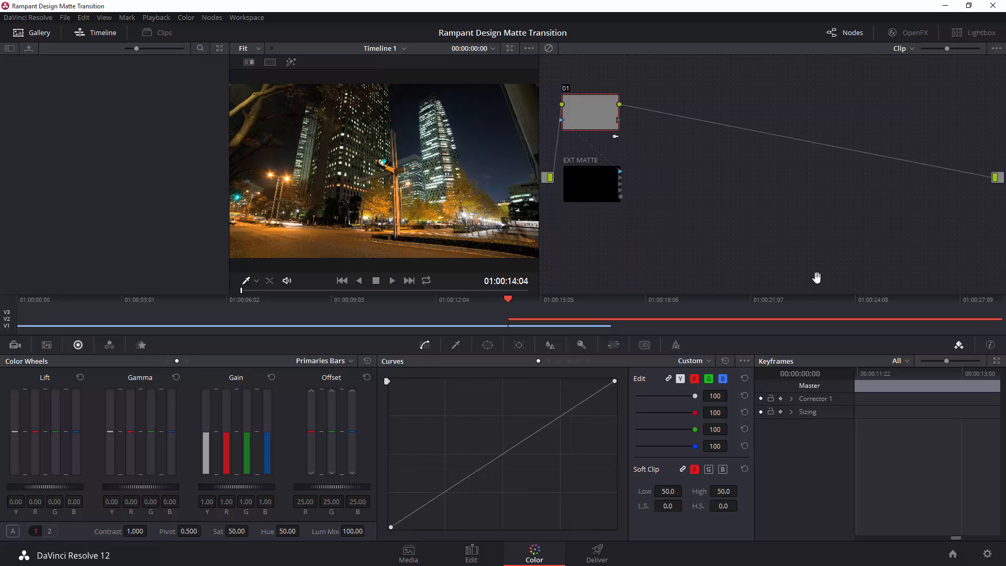
mouse_move(809, 269)
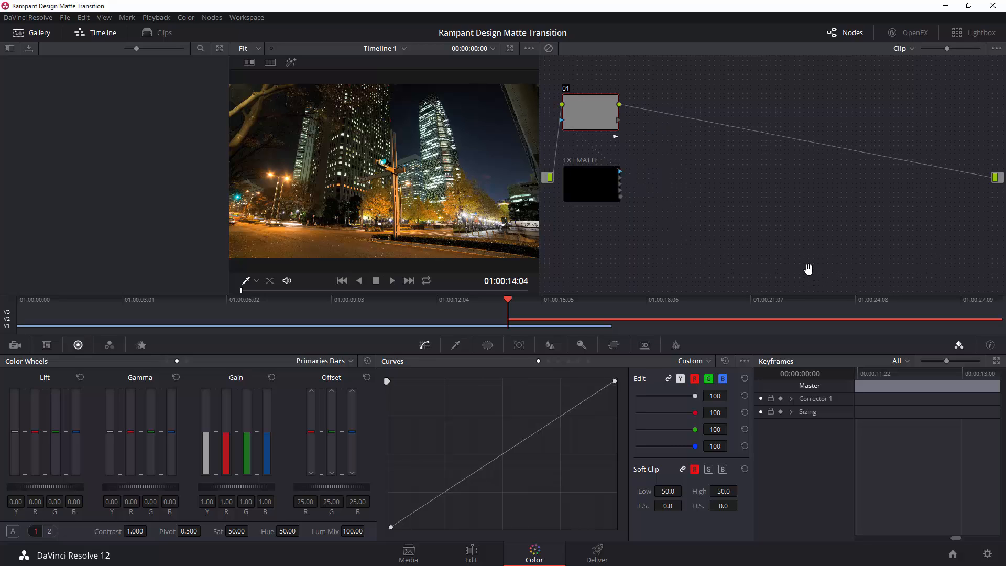
mouse_move(794, 229)
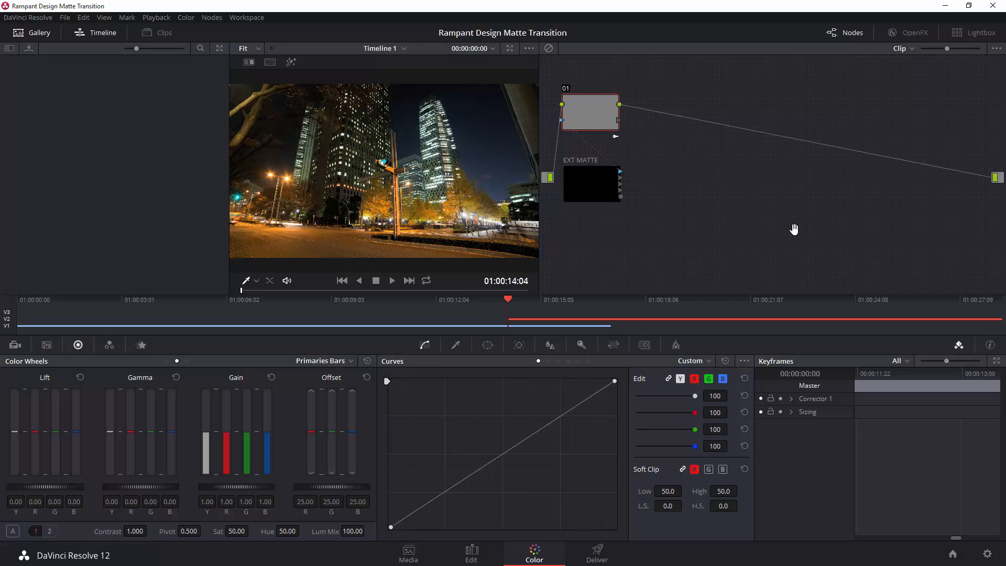
mouse_move(792, 195)
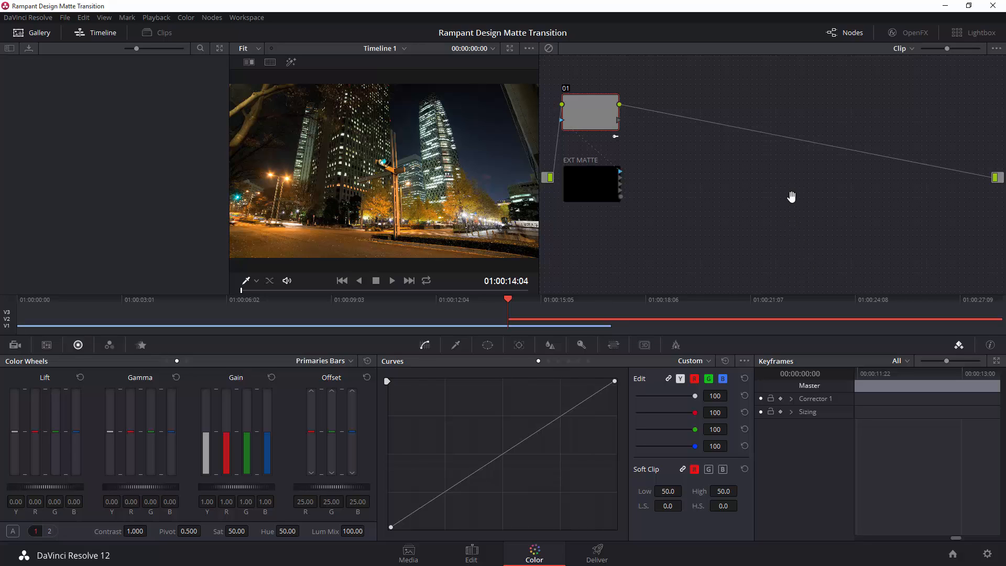
mouse_move(772, 174)
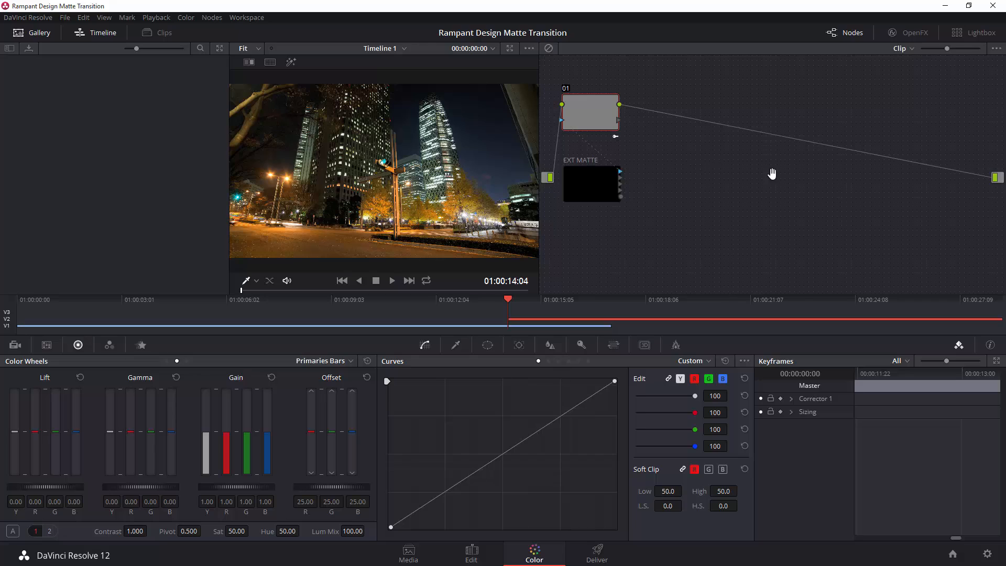
- Open the node editor's context menu to add an Alpha Output
right_click(726, 176)
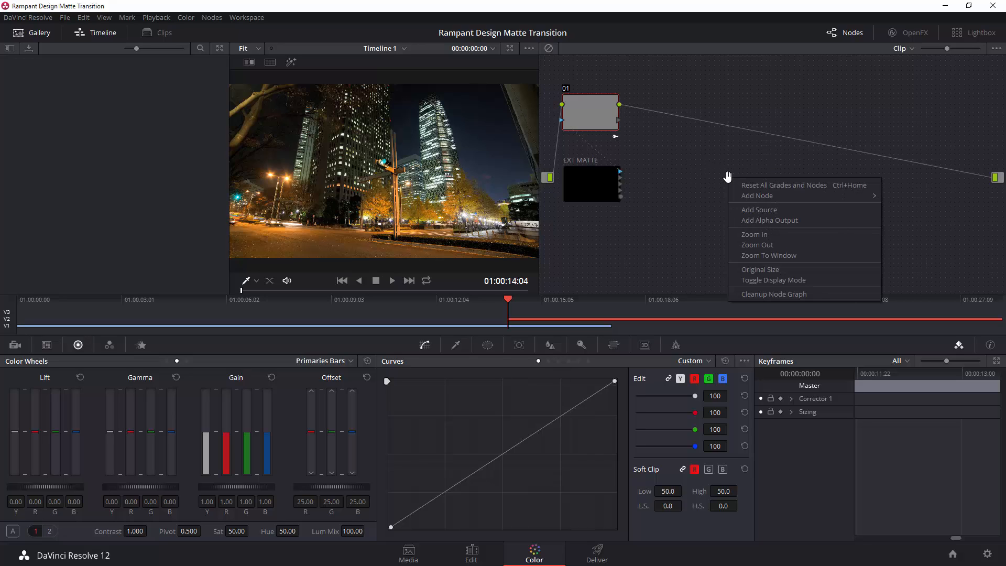
mouse_move(769, 220)
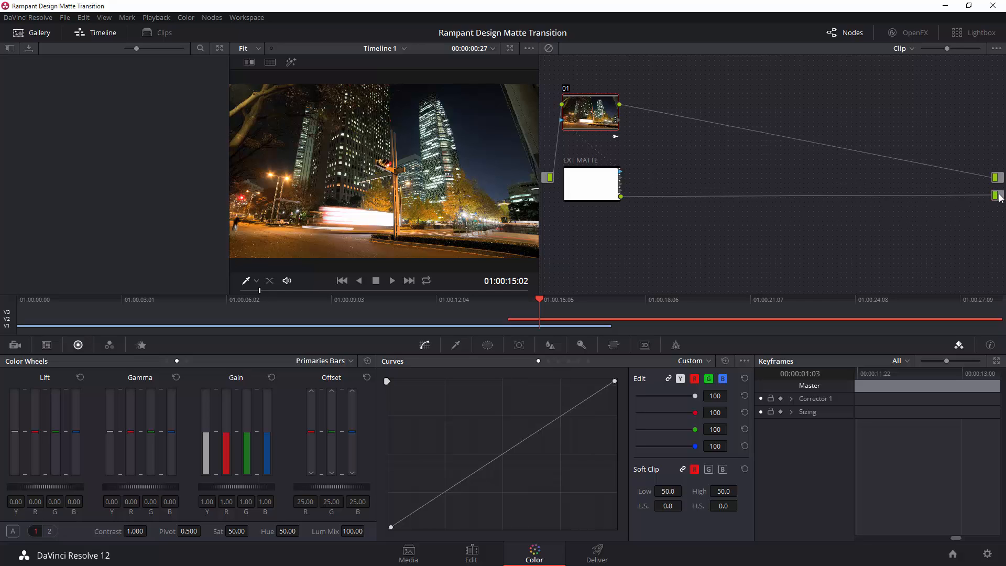
mouse_move(529, 319)
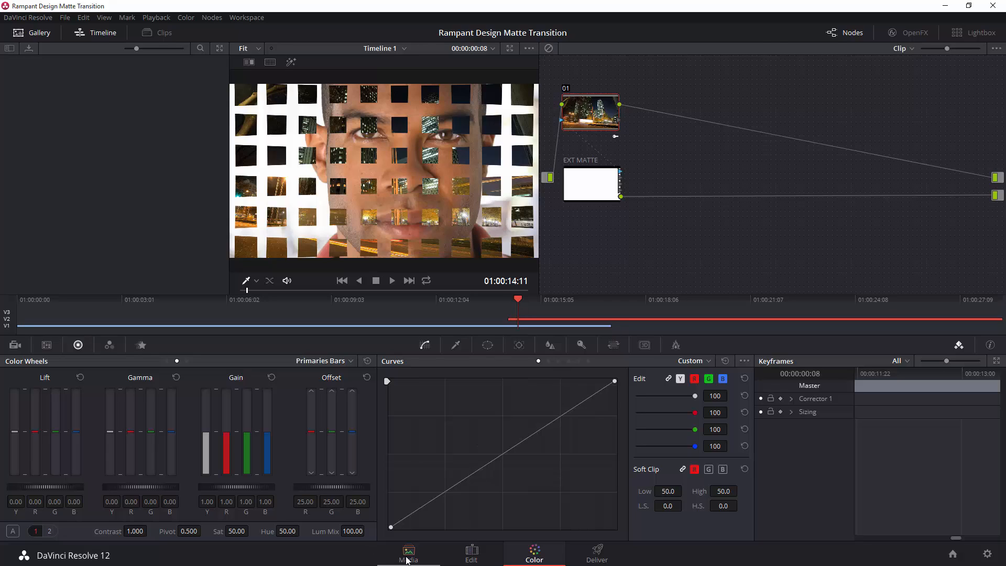
- Preview Rampant_4K_Matte_Transitions_v2_027.mov in Media Storage and add it to the pool as a matte
left_click(409, 553)
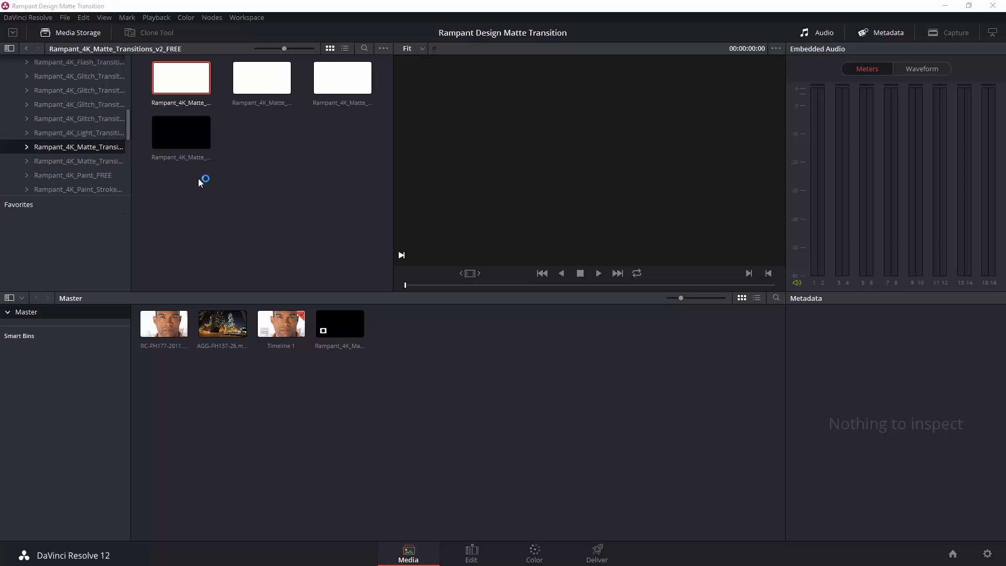
left_click(260, 77)
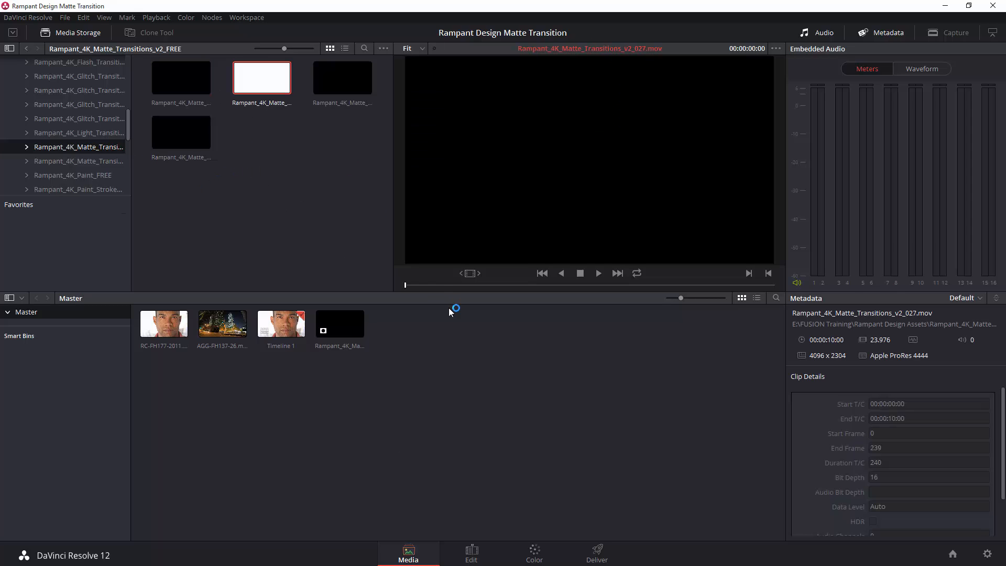
left_click(421, 286)
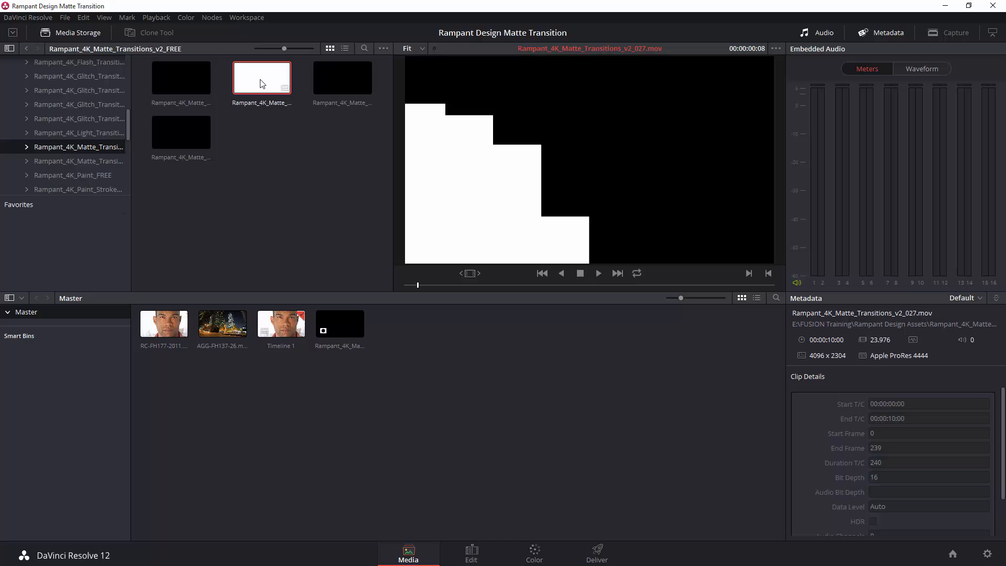
right_click(261, 74)
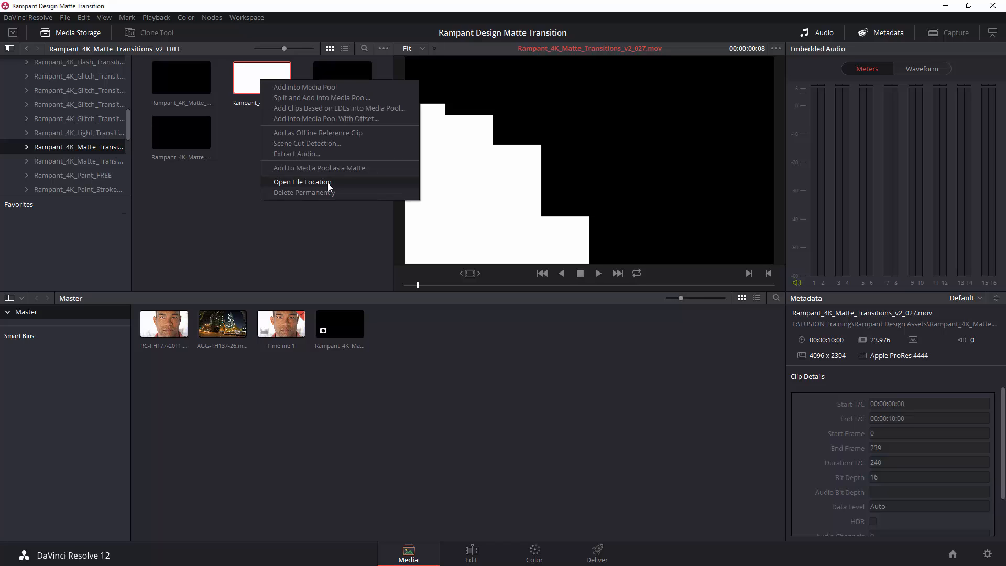
mouse_move(348, 174)
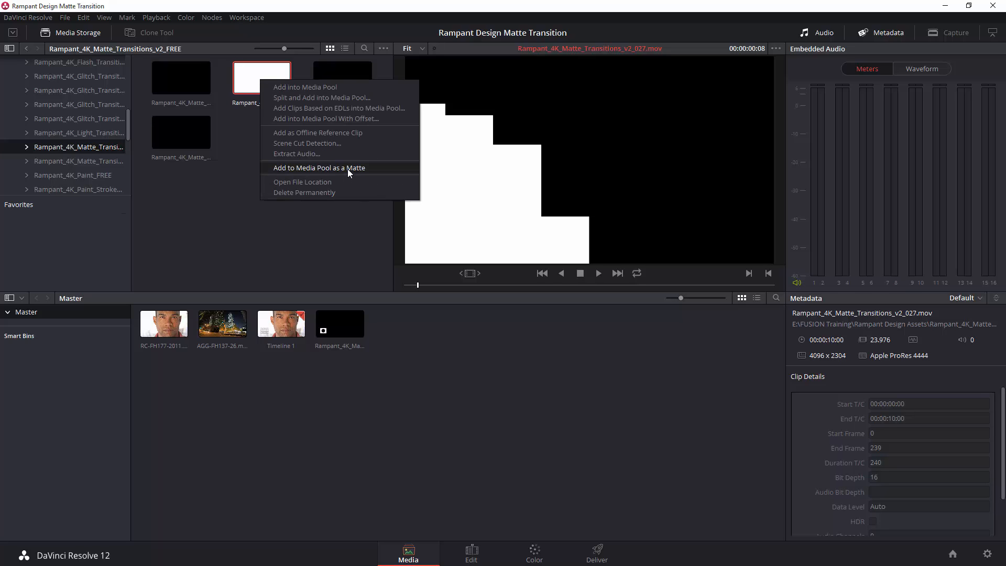
left_click(319, 168)
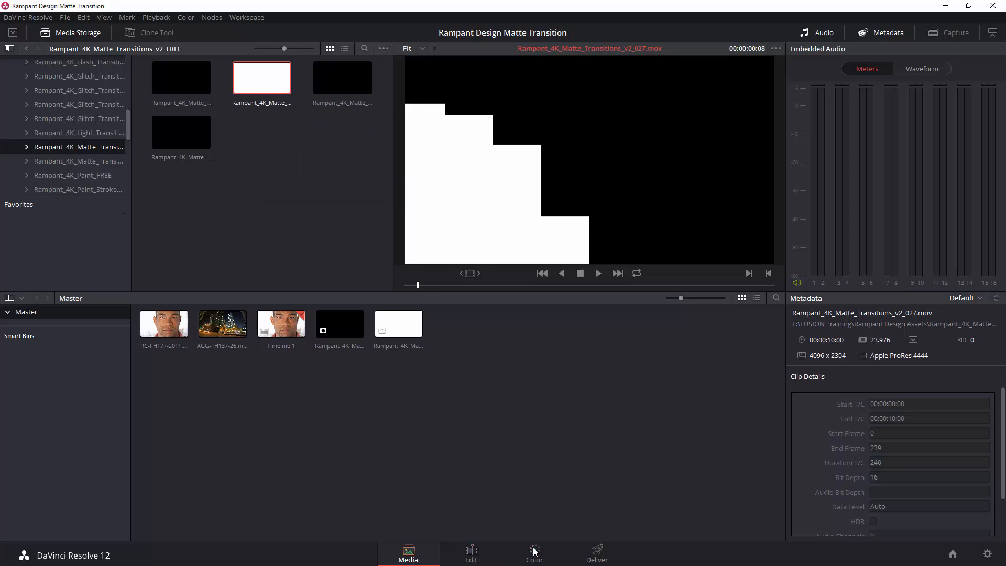
- On the Color page, switch the EXT MATTE node to Rampant_4K_Matte_Transitions_v2_027.mov
left_click(533, 553)
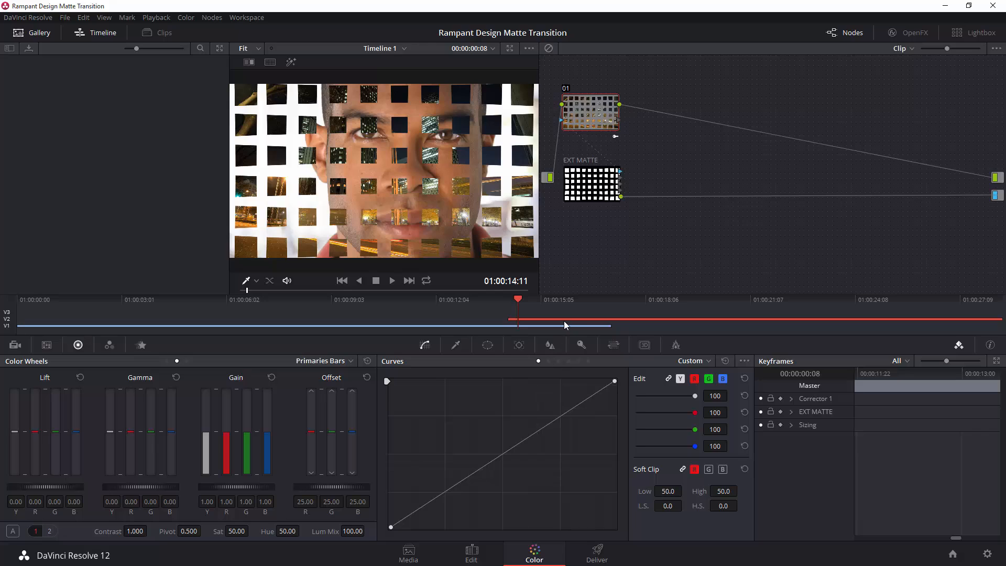
right_click(591, 182)
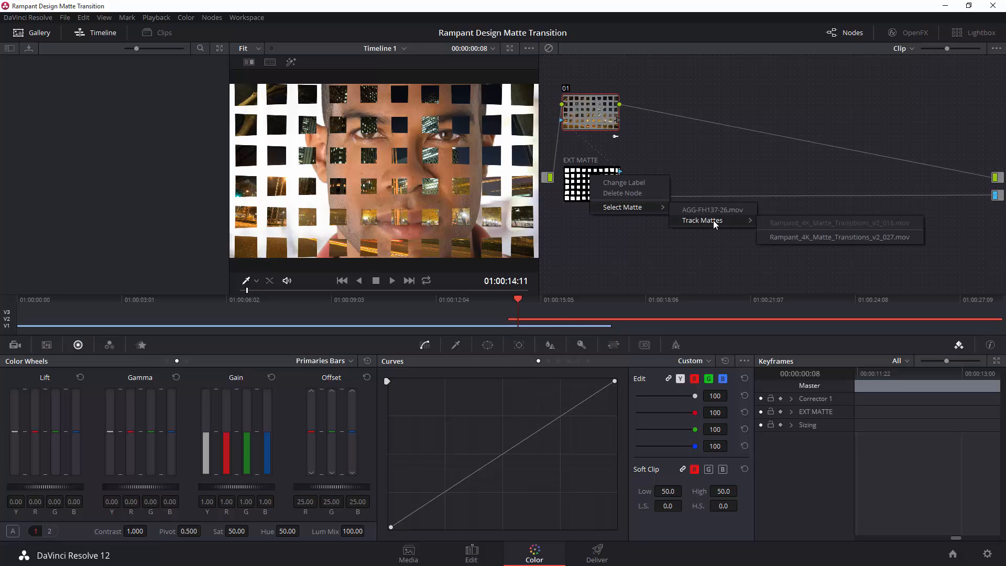
mouse_move(817, 211)
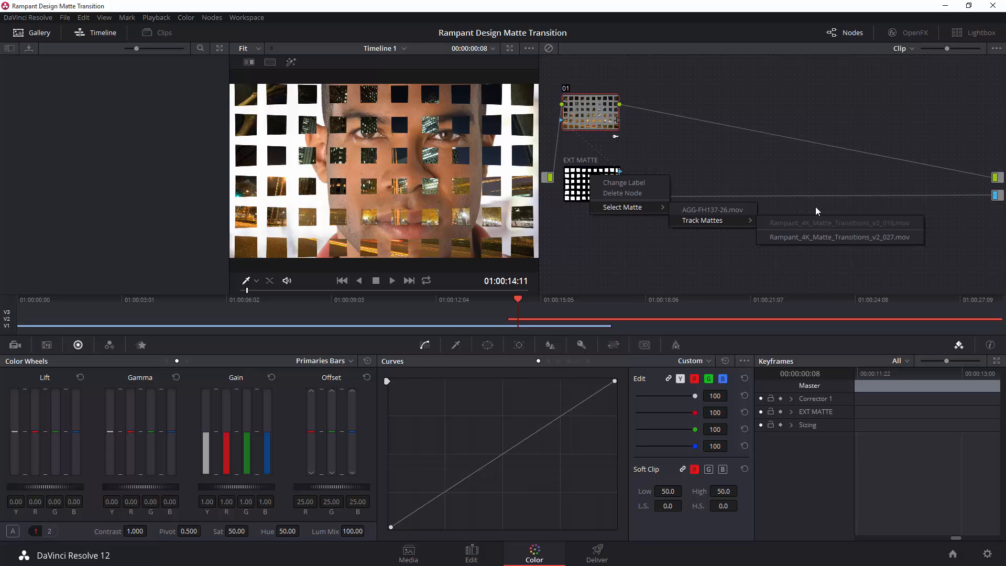
left_click(837, 237)
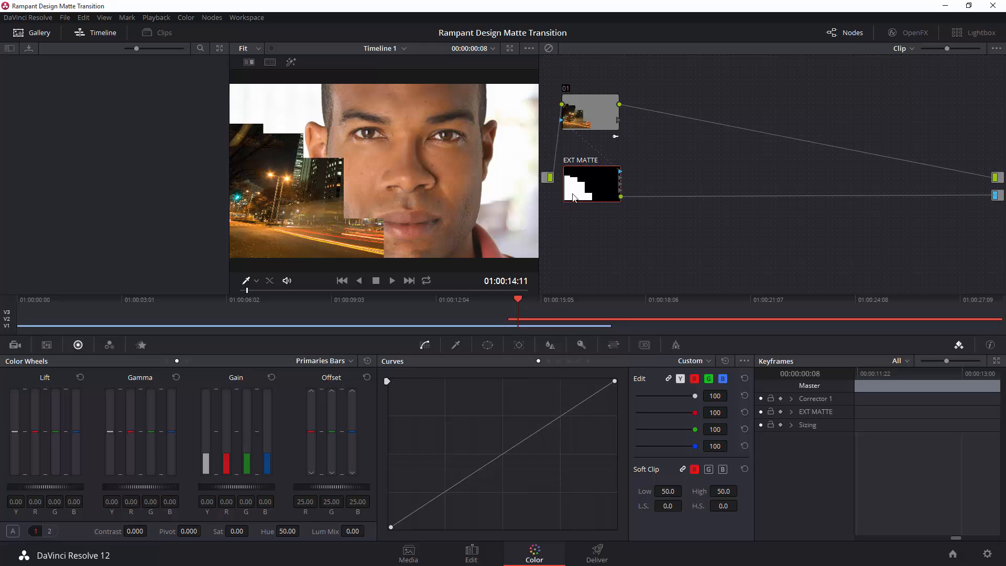
right_click(591, 184)
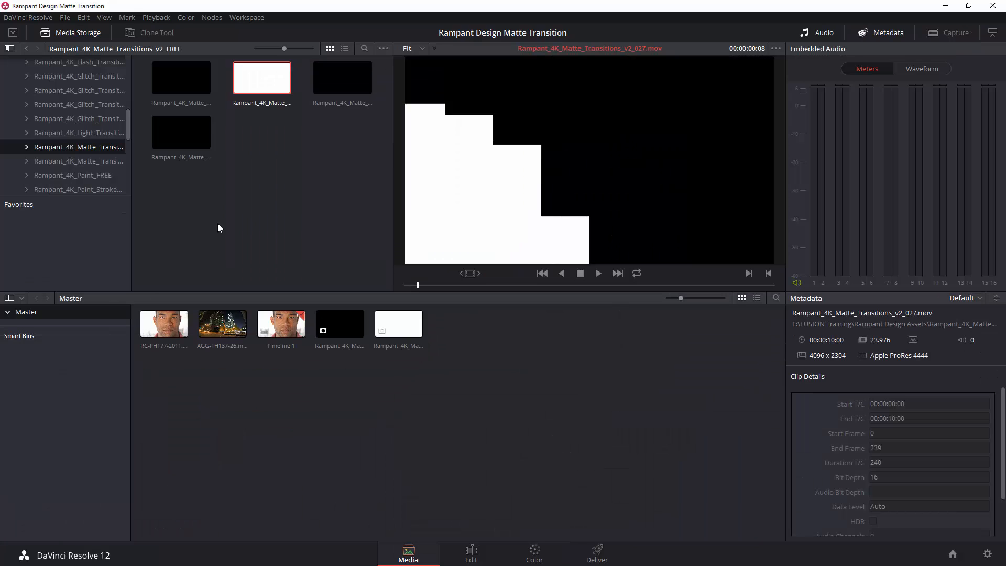
- Add the Rampant v2_075 clip to the media pool as a matte and return to Color
right_click(180, 133)
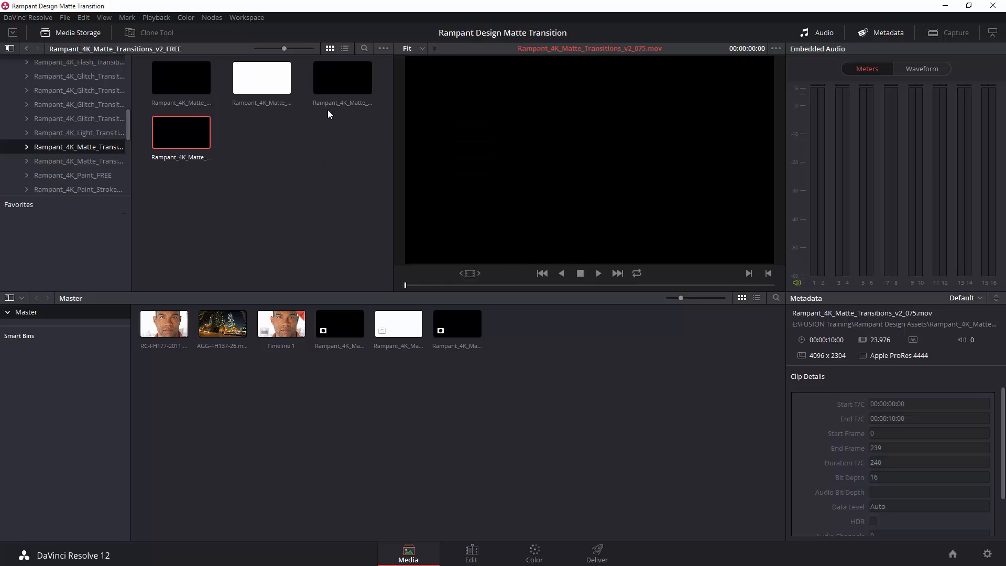
left_click(533, 553)
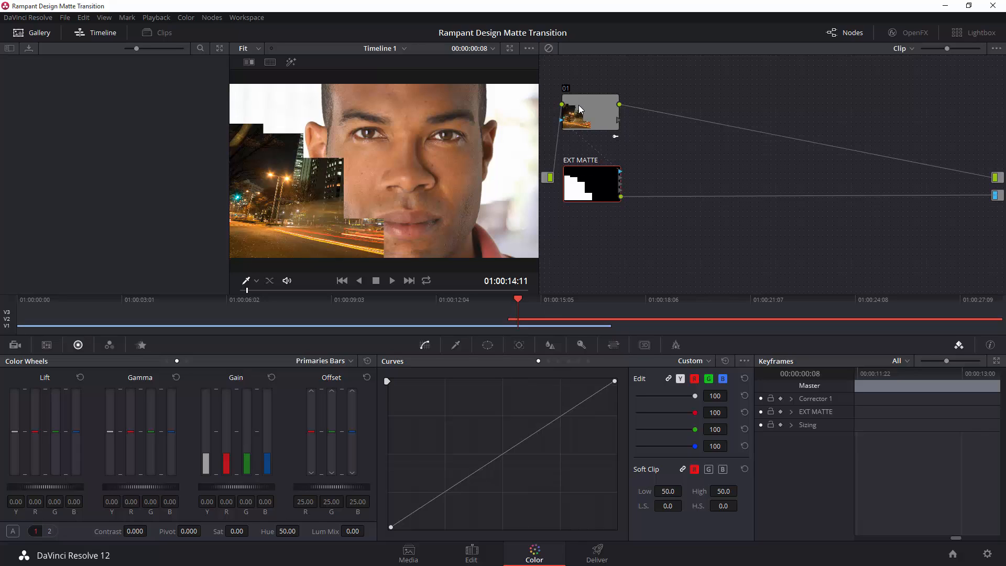
- Point the EXT MATTE node at the Rampant_4K_Matte_Transitions_v2_075.mov track matte
right_click(589, 112)
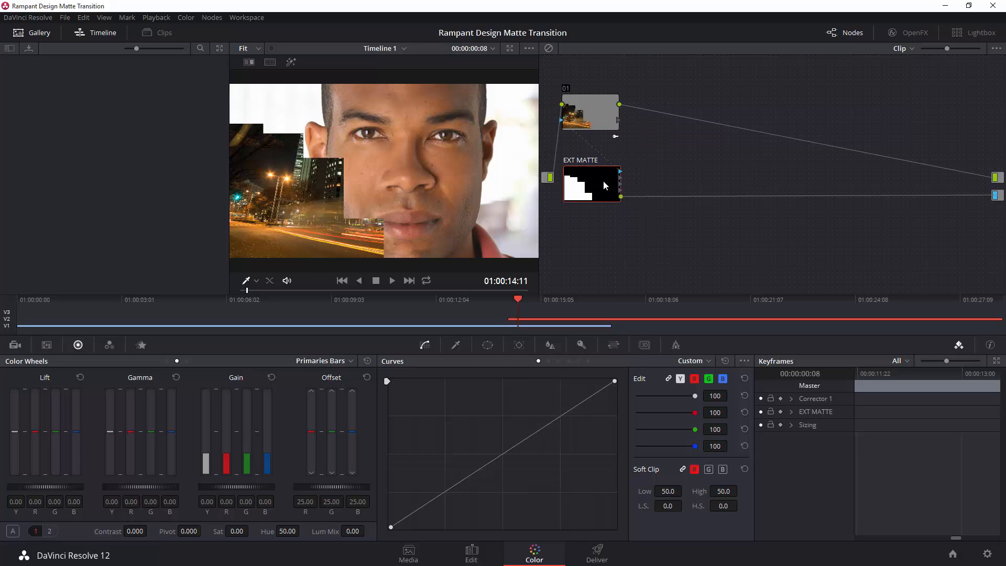
mouse_move(580, 179)
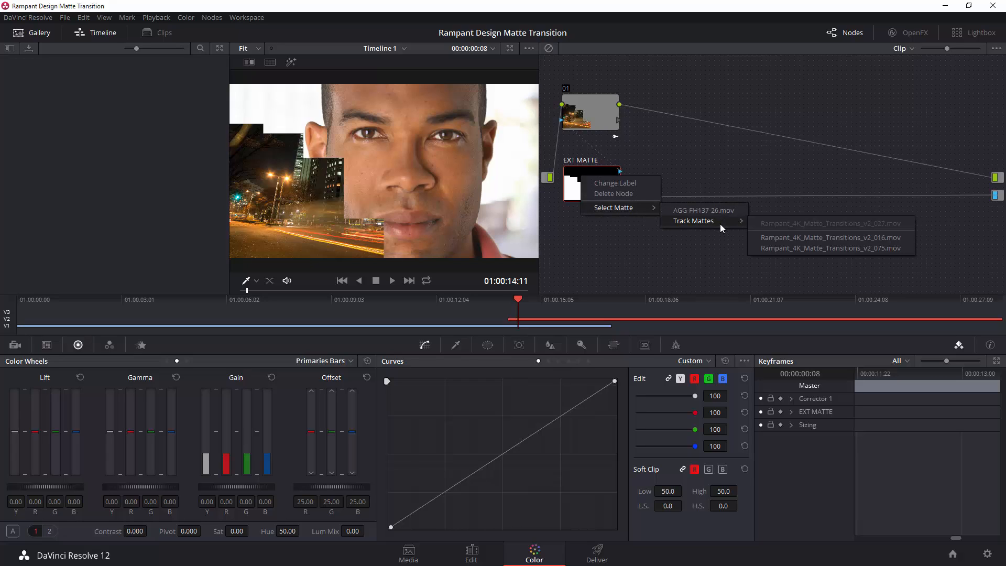
left_click(830, 248)
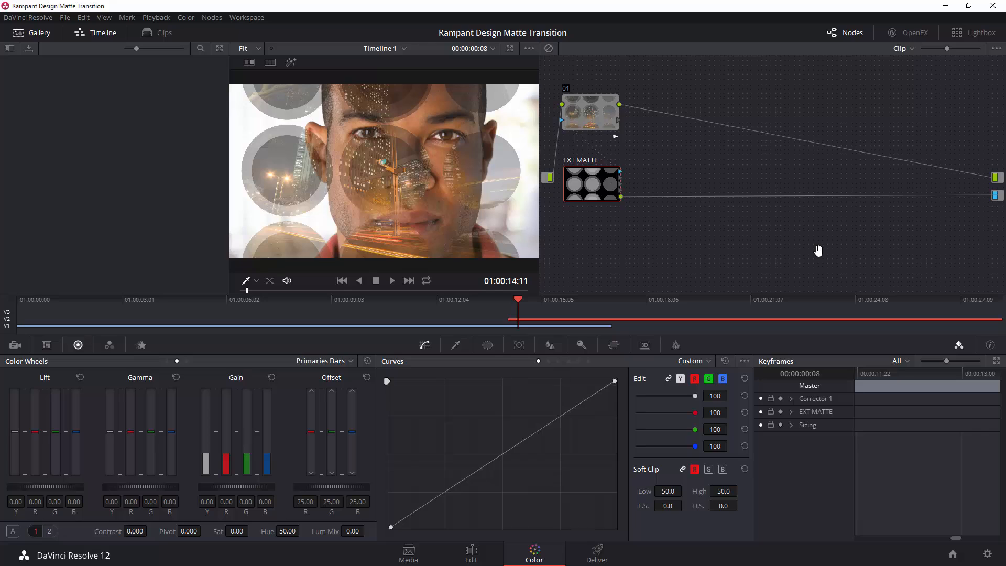
mouse_move(742, 312)
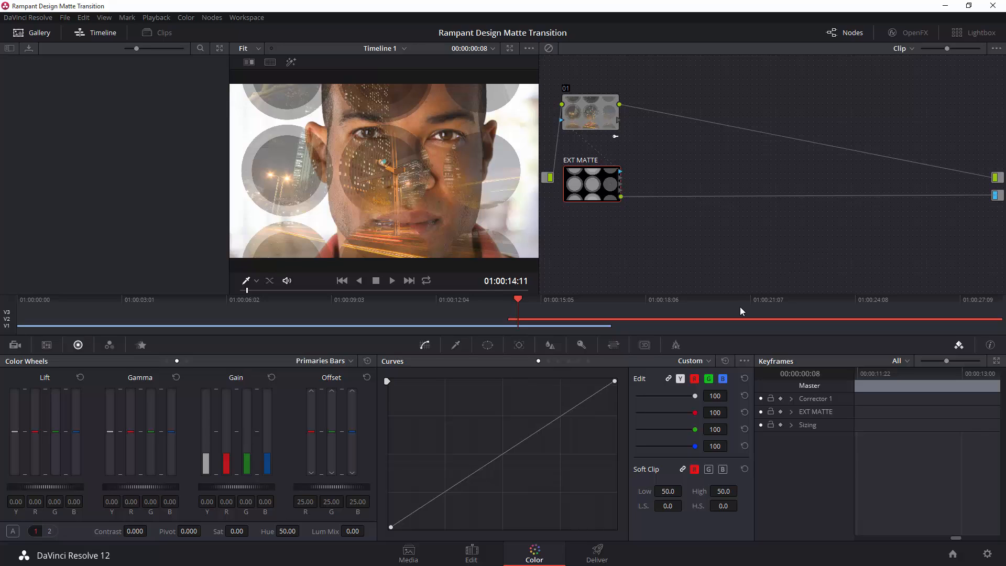
mouse_move(680, 201)
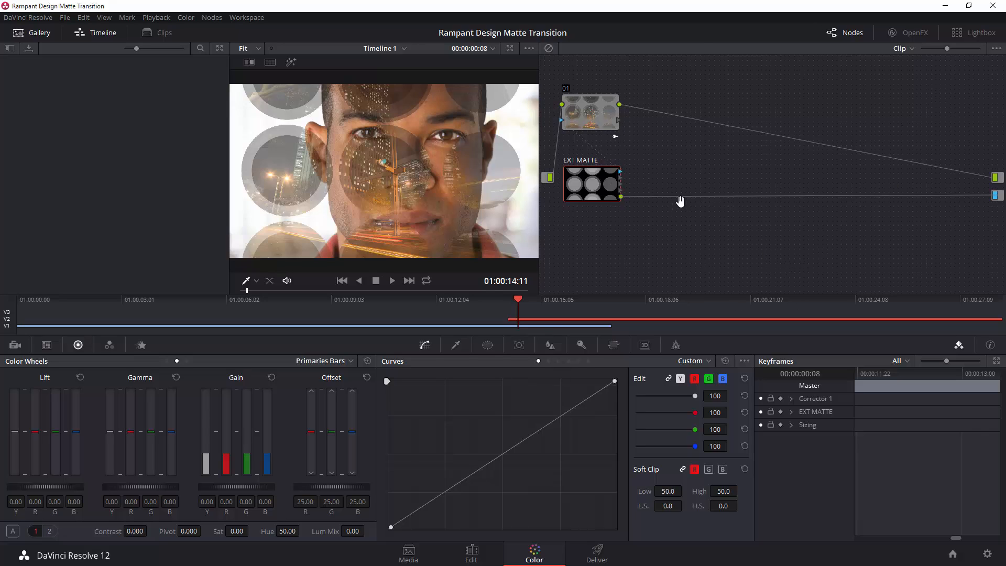
right_click(590, 112)
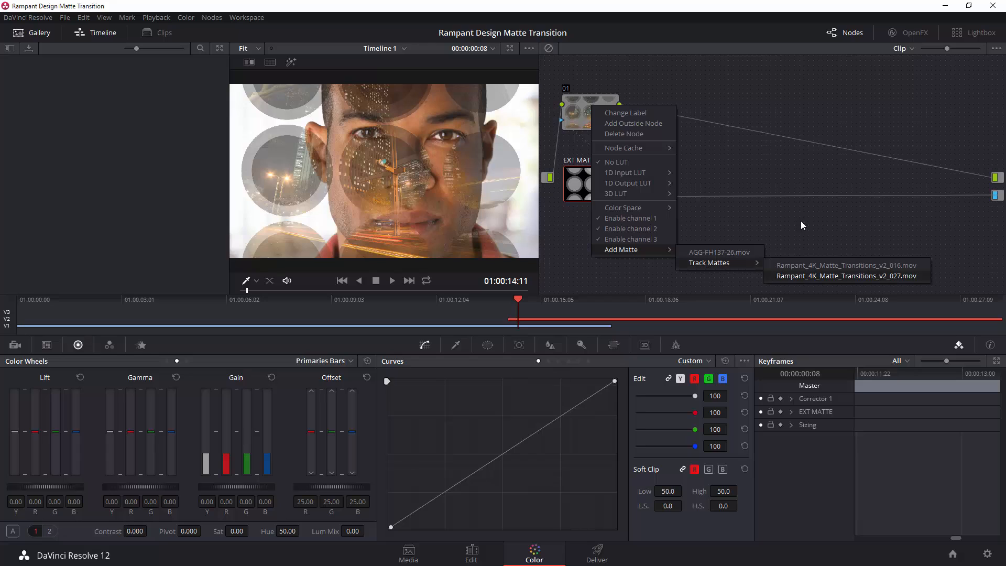
left_click(848, 276)
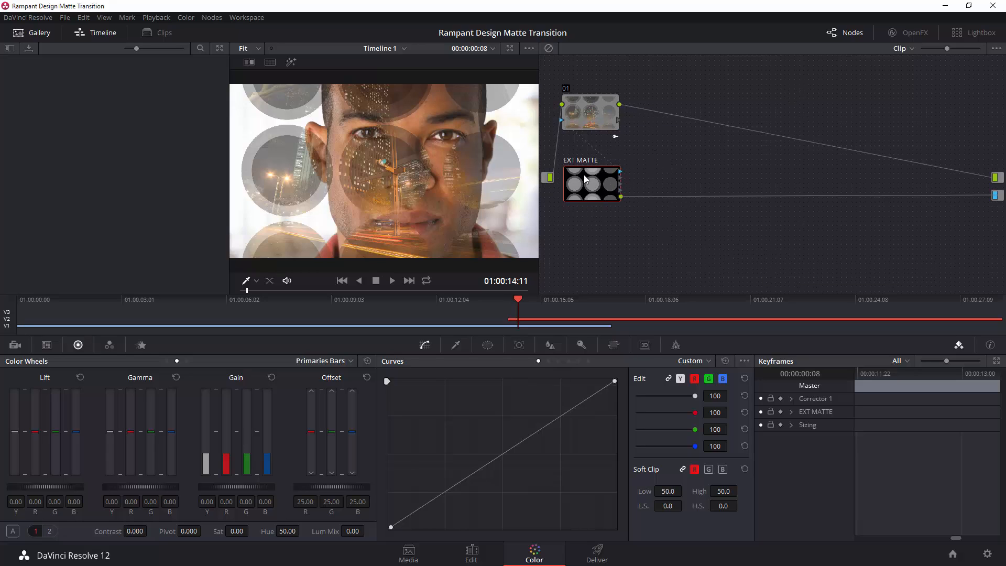
mouse_move(763, 163)
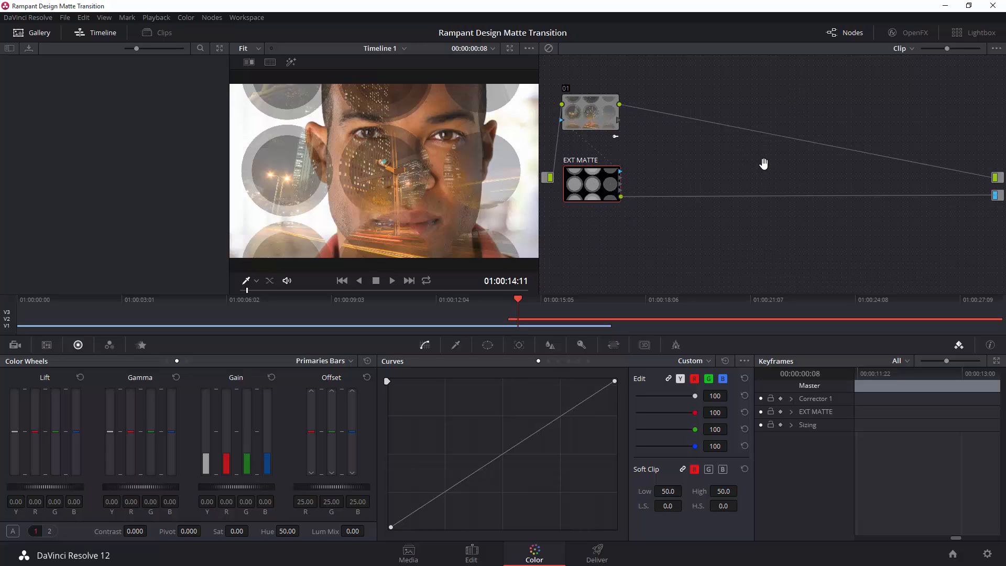
right_click(763, 163)
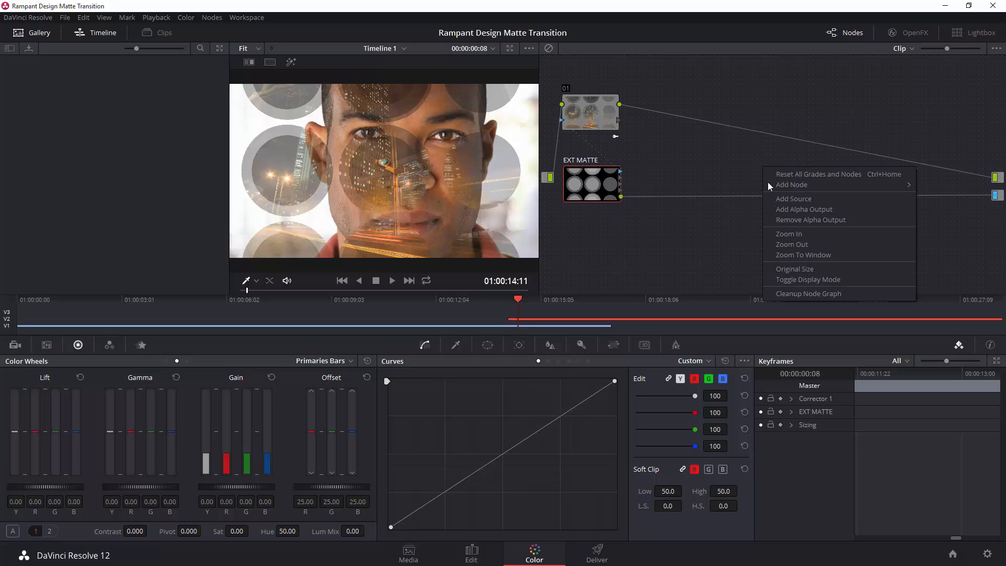
mouse_move(997, 200)
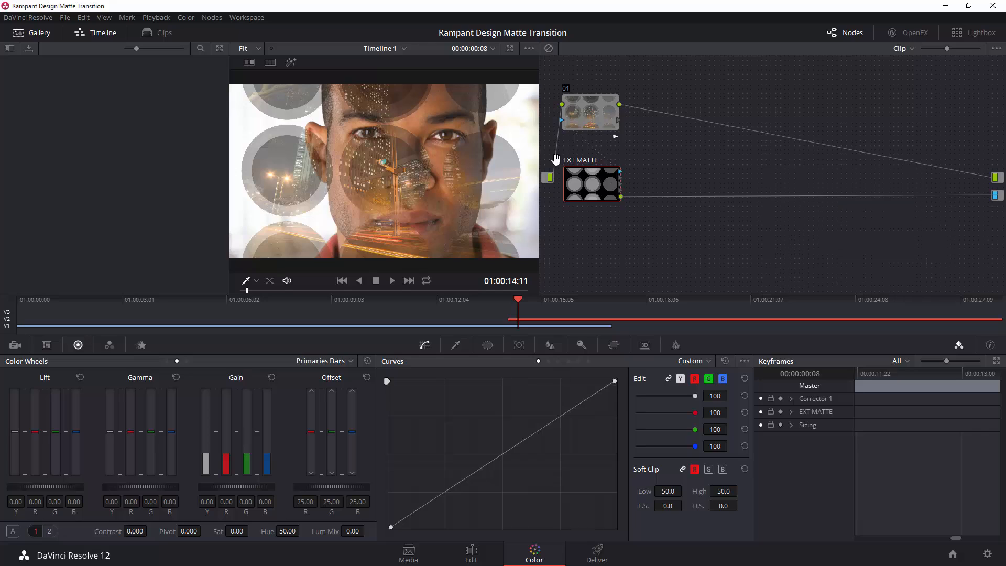
mouse_move(620, 200)
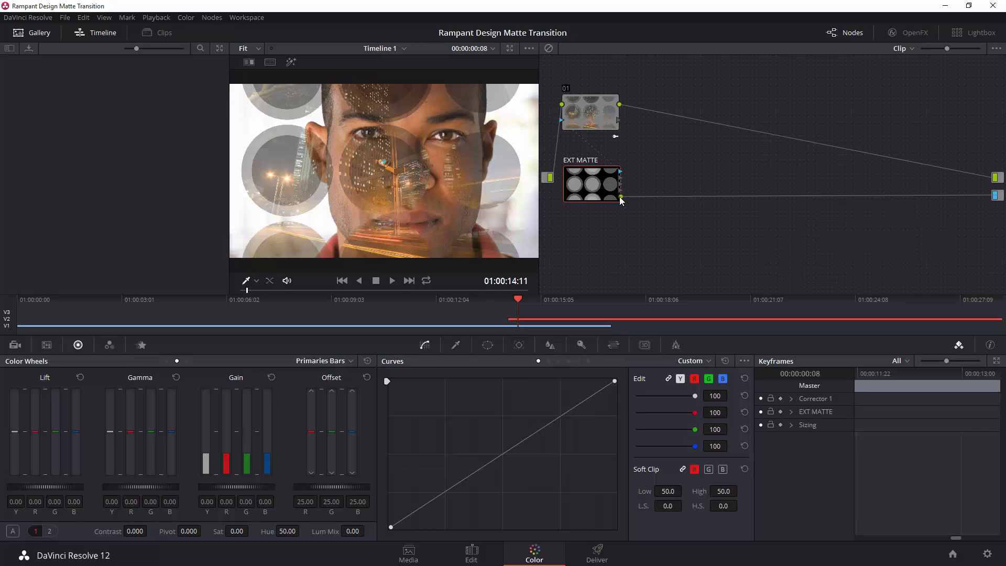
mouse_move(560, 192)
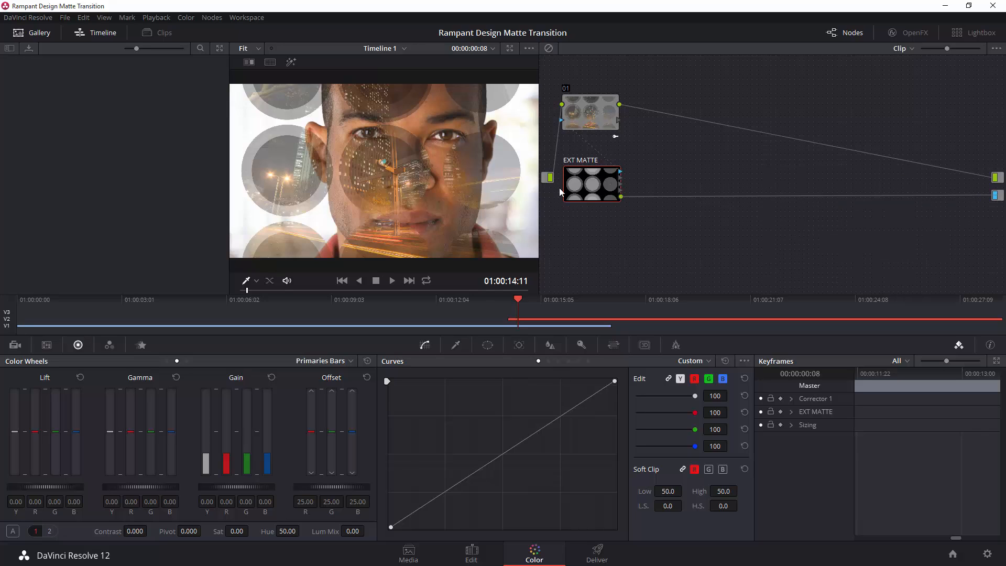
mouse_move(700, 185)
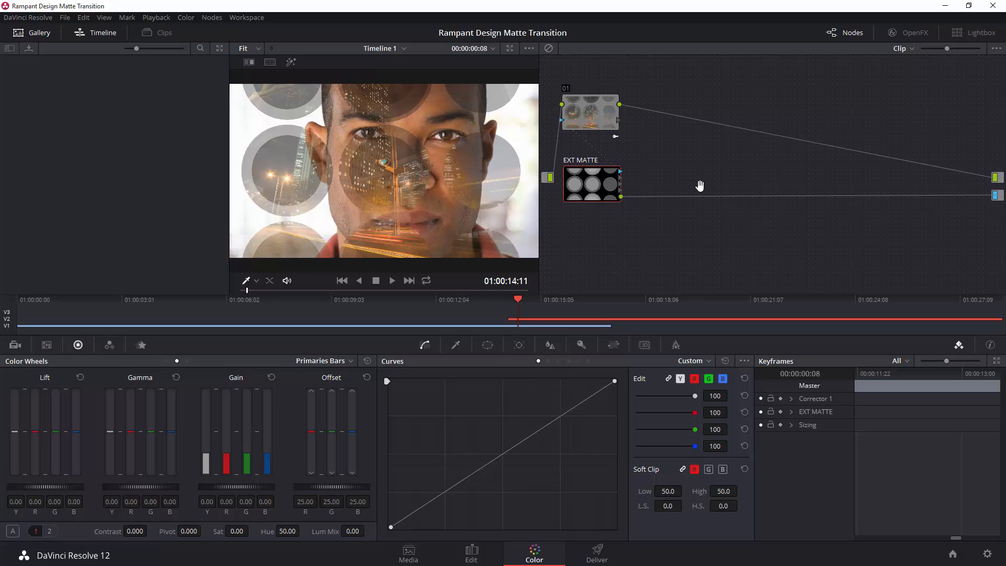